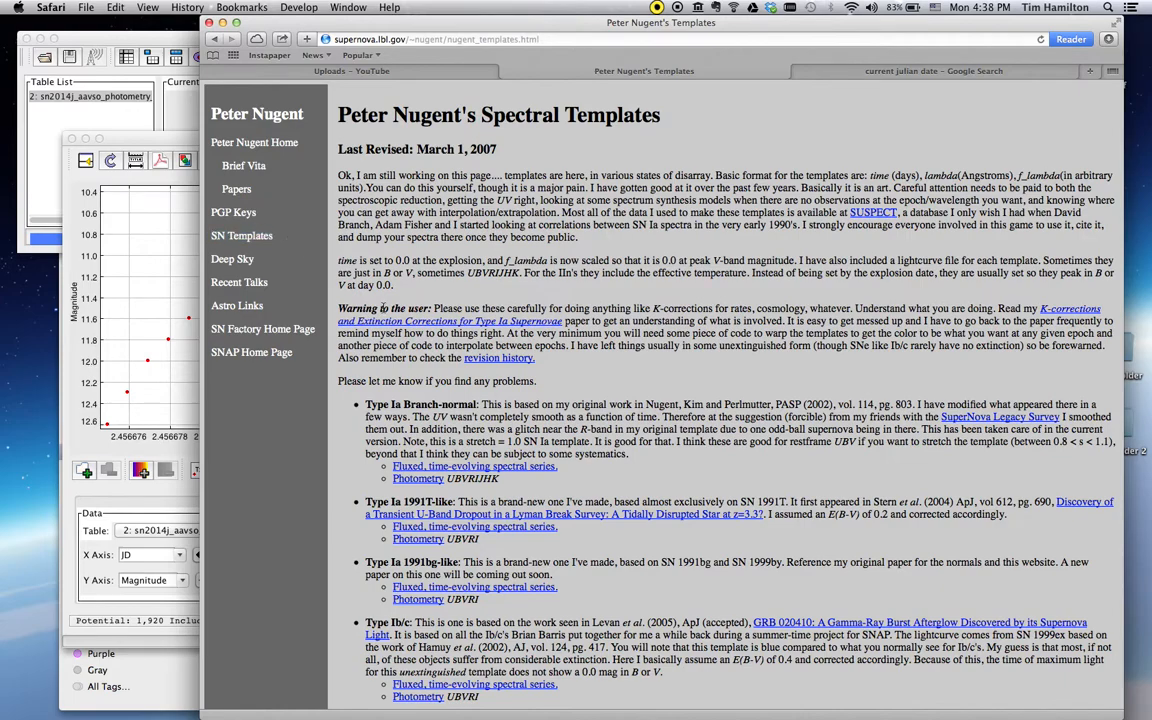
mouse_move(380, 308)
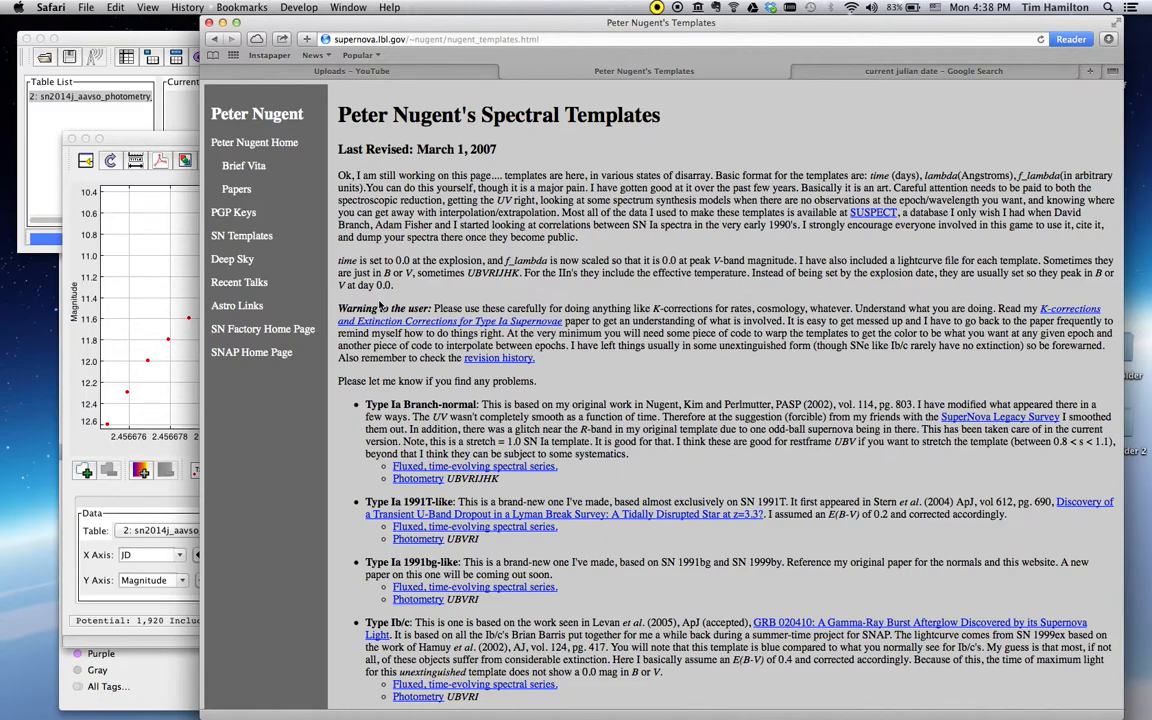
mouse_move(344, 430)
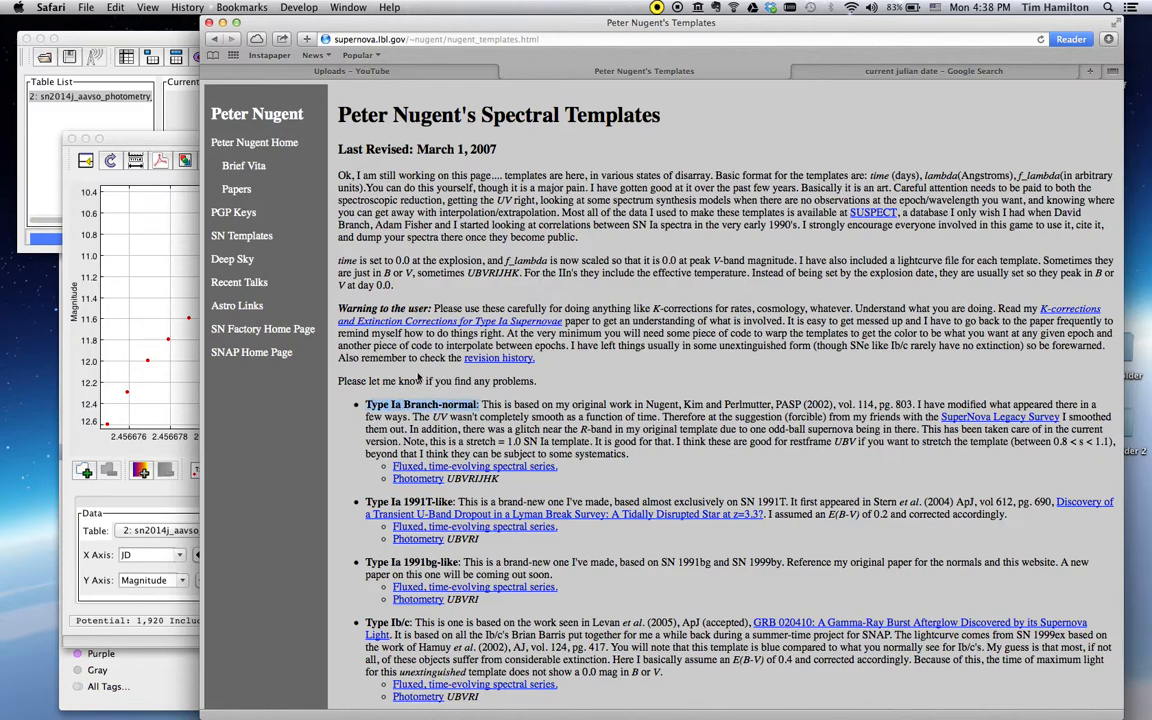
mouse_move(392, 370)
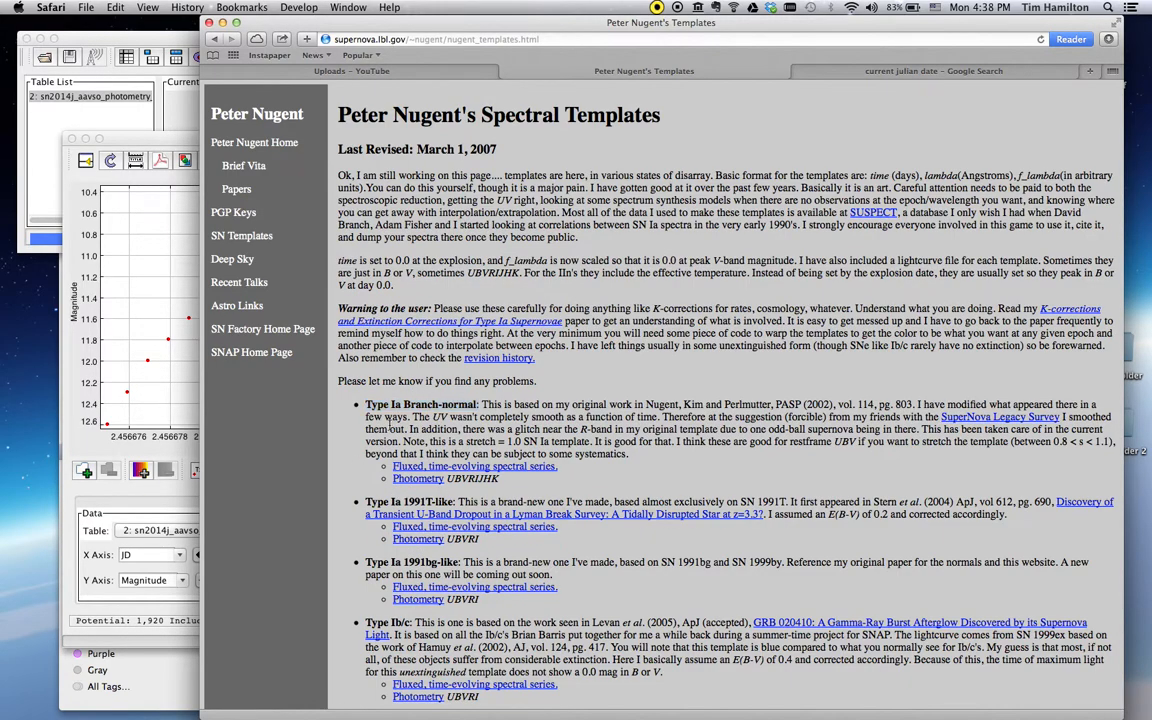
mouse_move(416, 478)
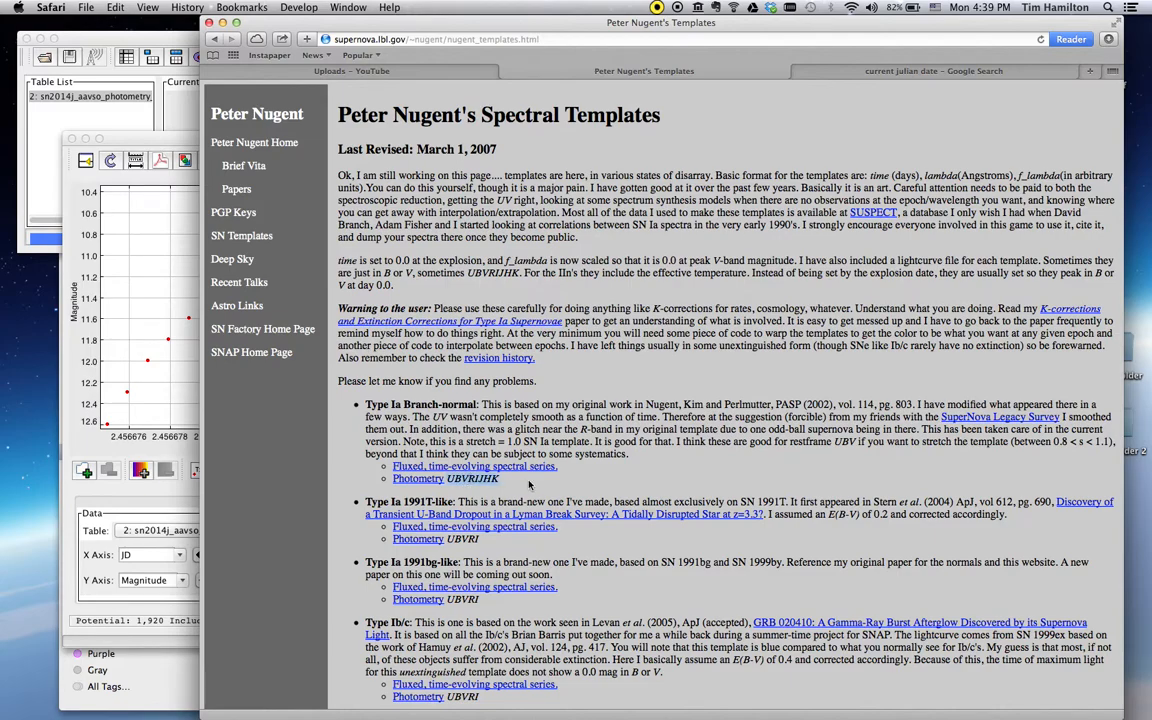
mouse_move(110, 392)
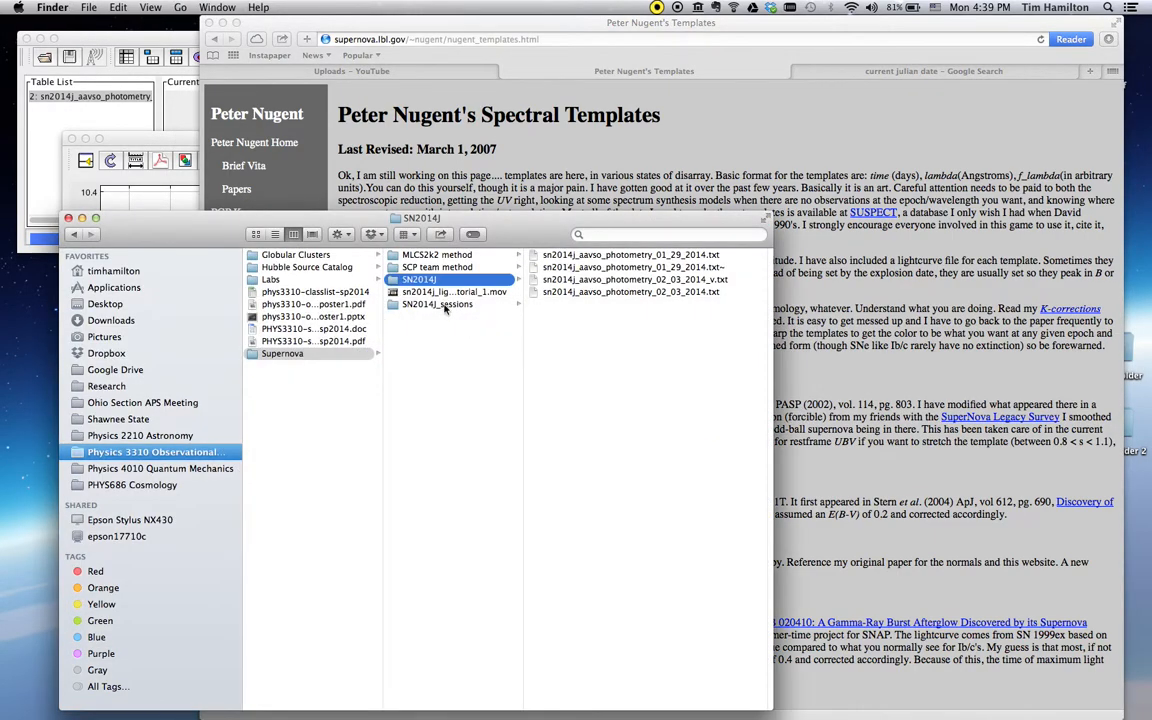
Step: Quick Look the sn1a_lc.v1.2.dat template inside the SCP team method folder
left_click(436, 268)
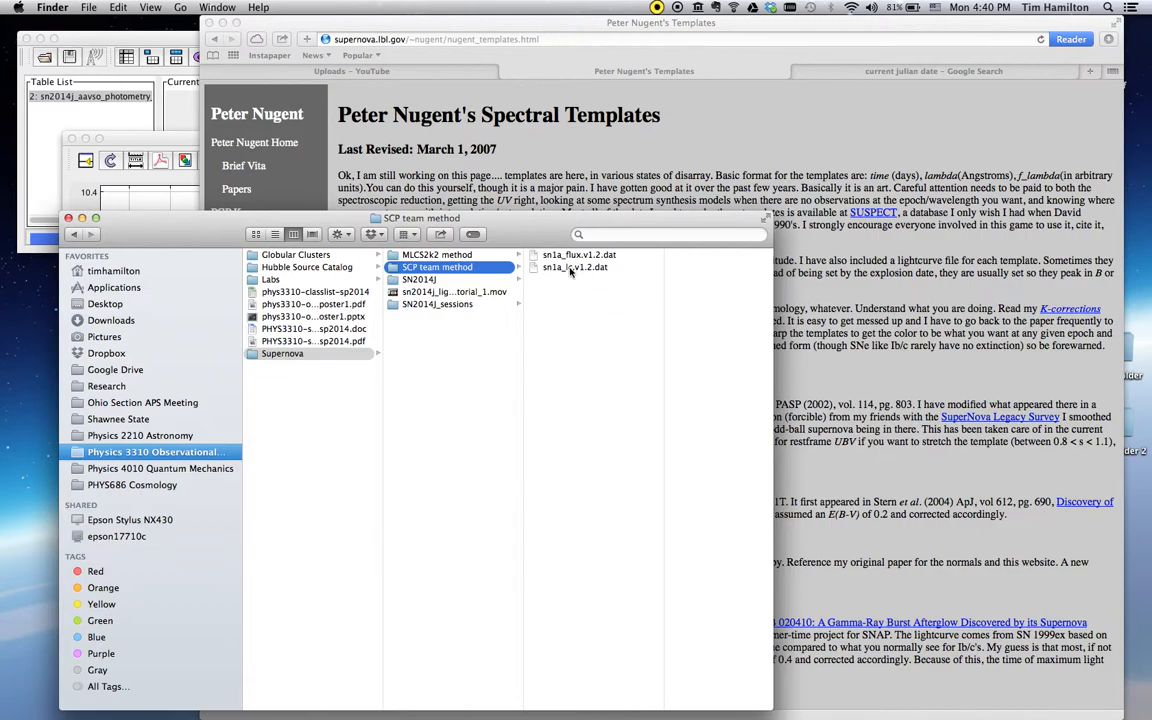
left_click(576, 268)
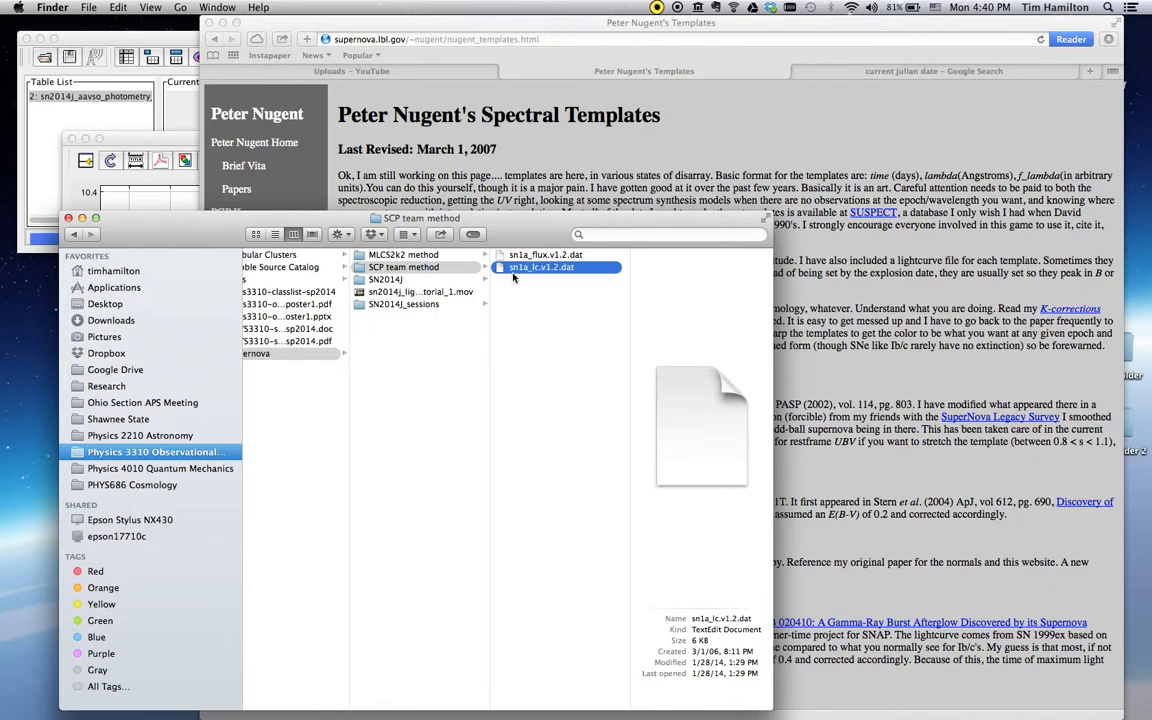
mouse_move(536, 278)
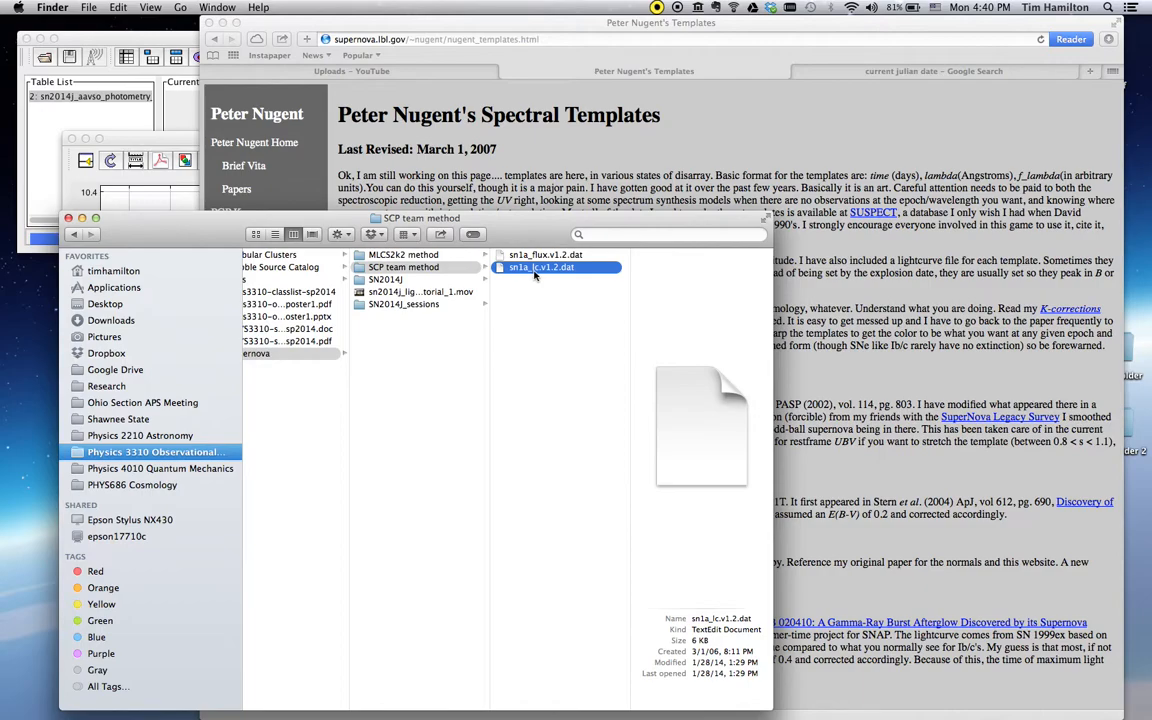
mouse_move(600, 360)
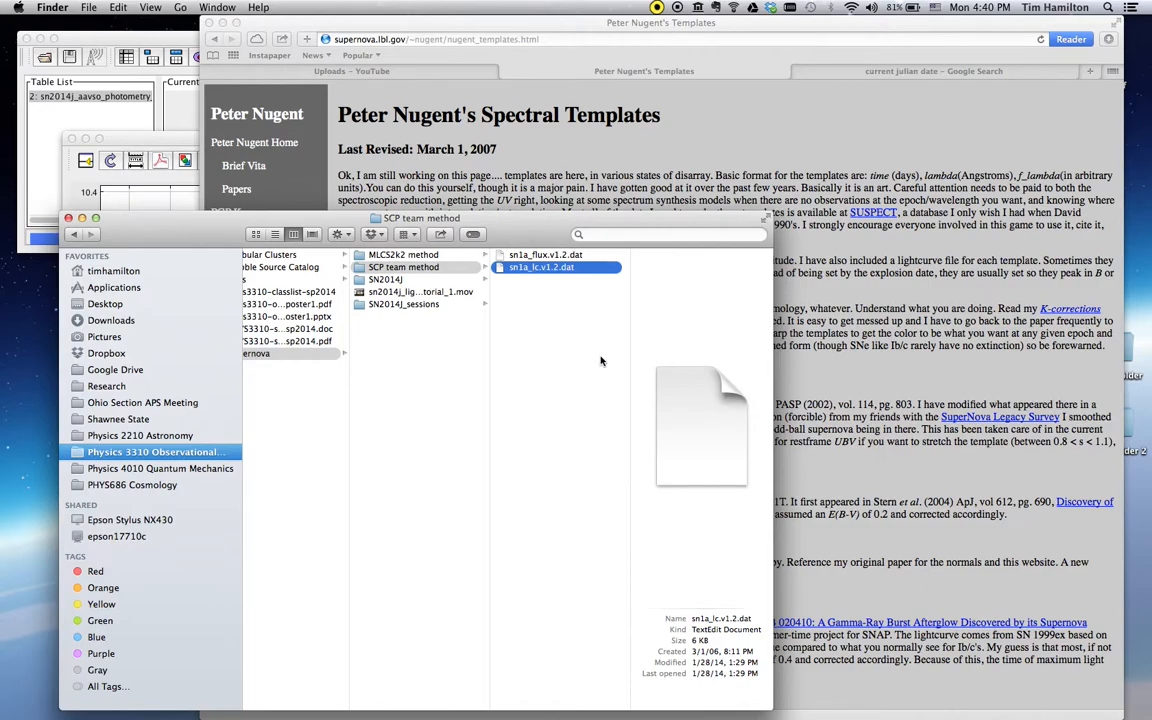
left_click(540, 268)
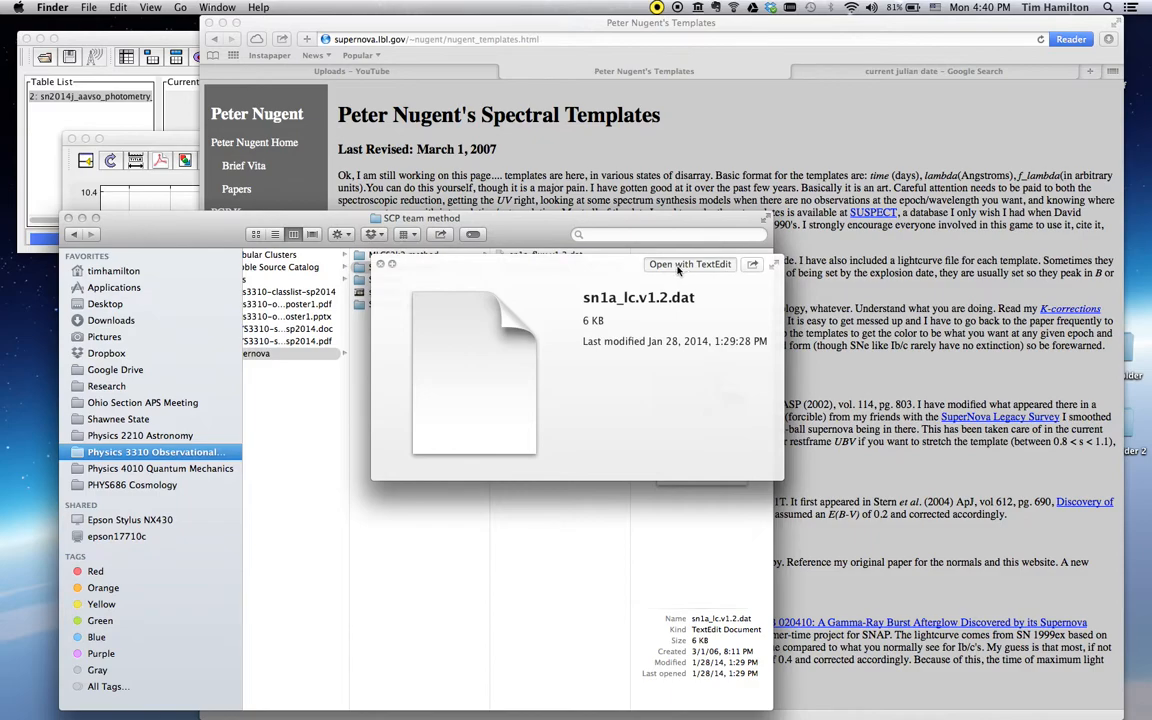
Step: View sn1a_lc.v1.2.dat in TextEdit, highlight the 0.0 day entry and scroll its numeric columns
left_click(690, 264)
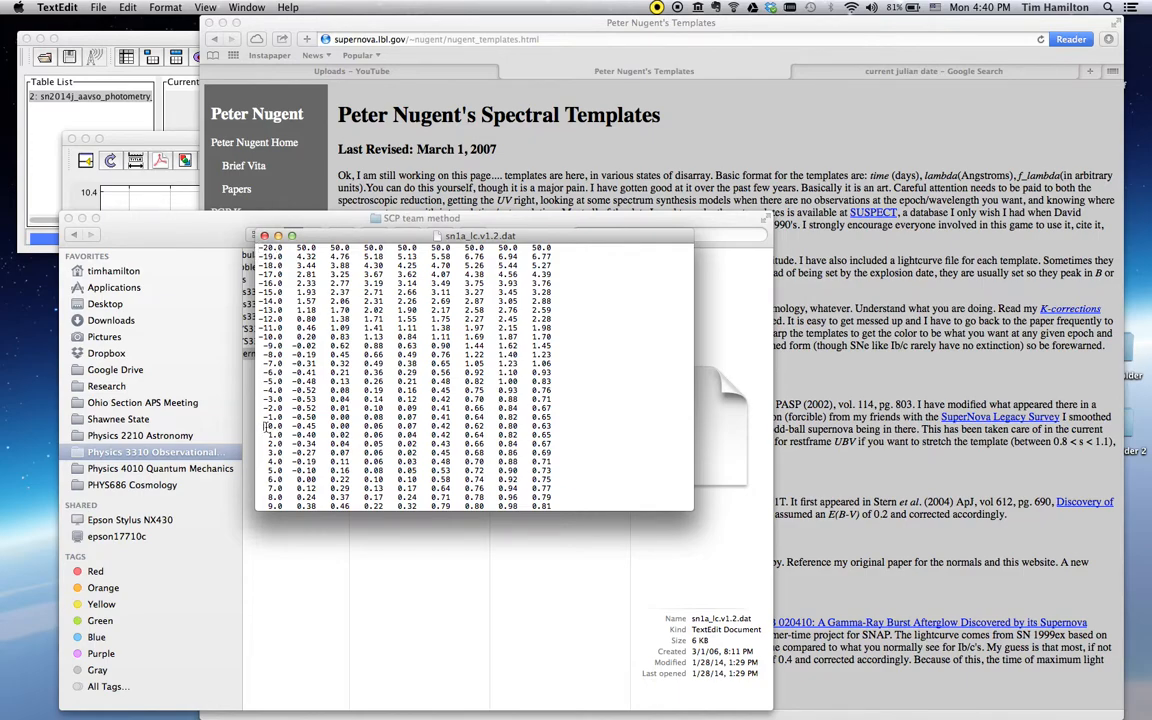
double_click(274, 426)
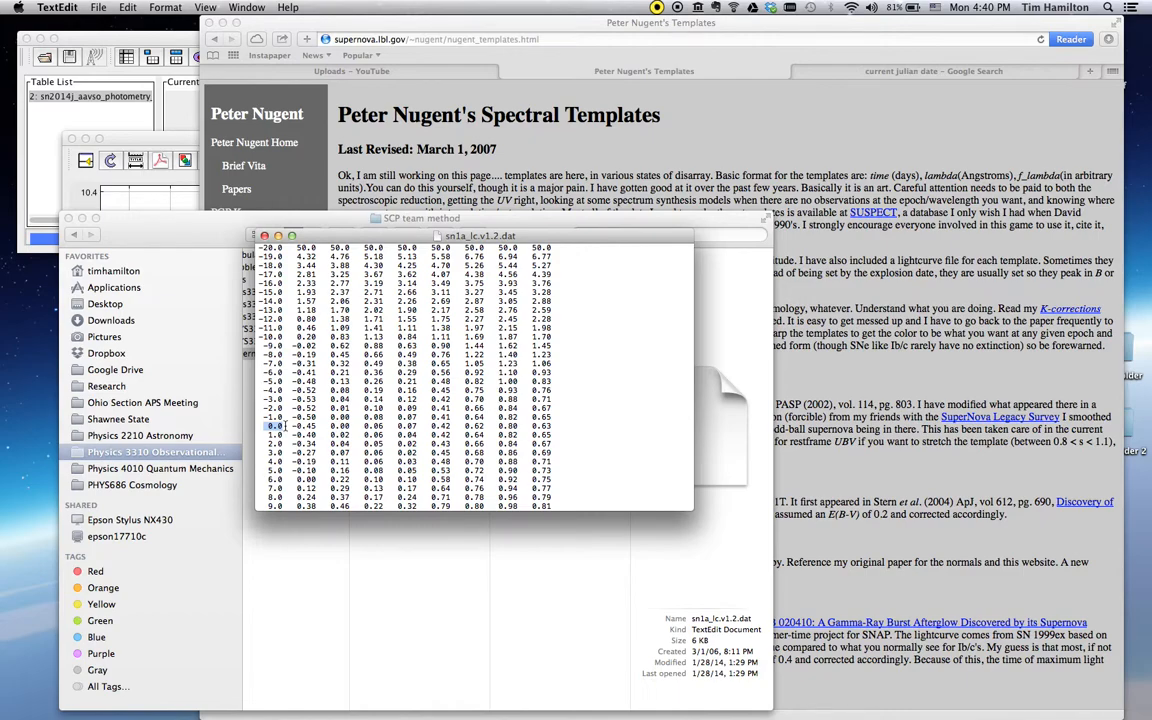
scroll("down", 3)
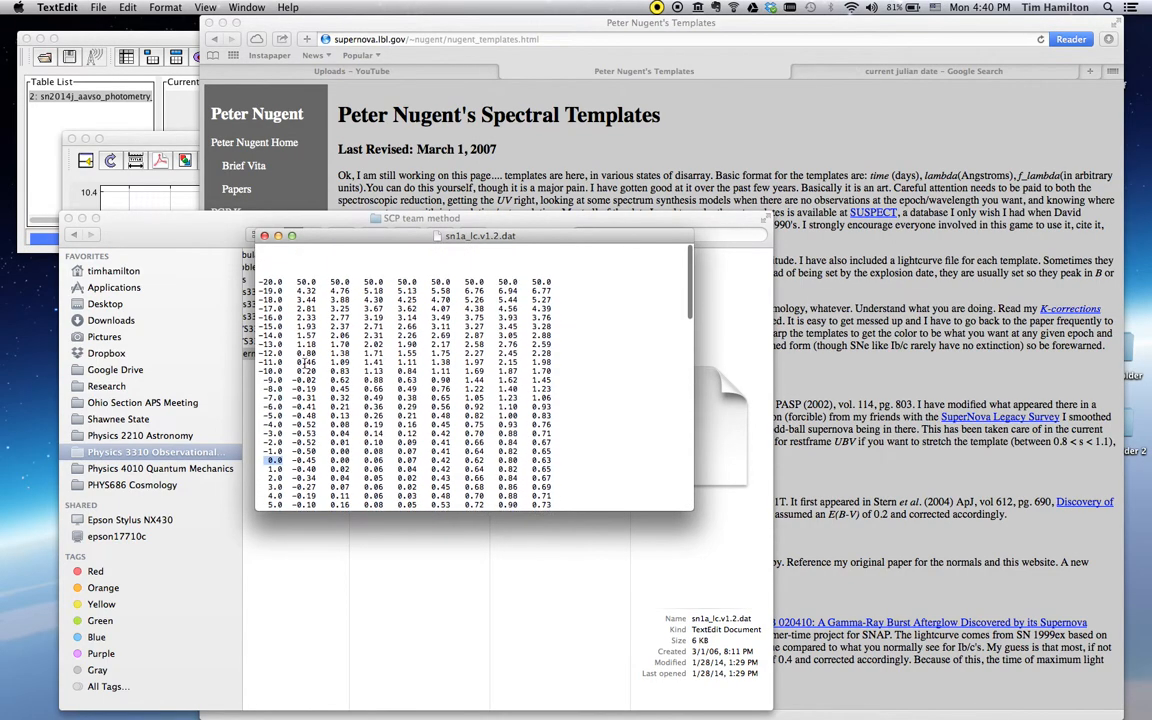
scroll("down", 3)
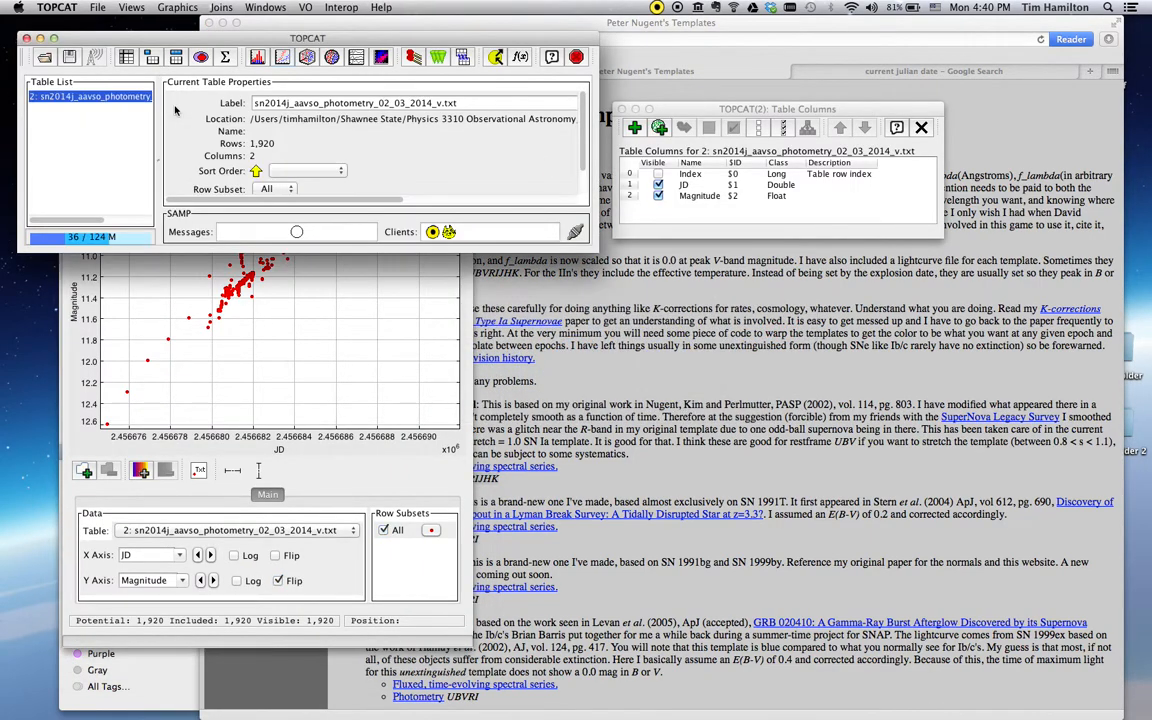
mouse_move(48, 56)
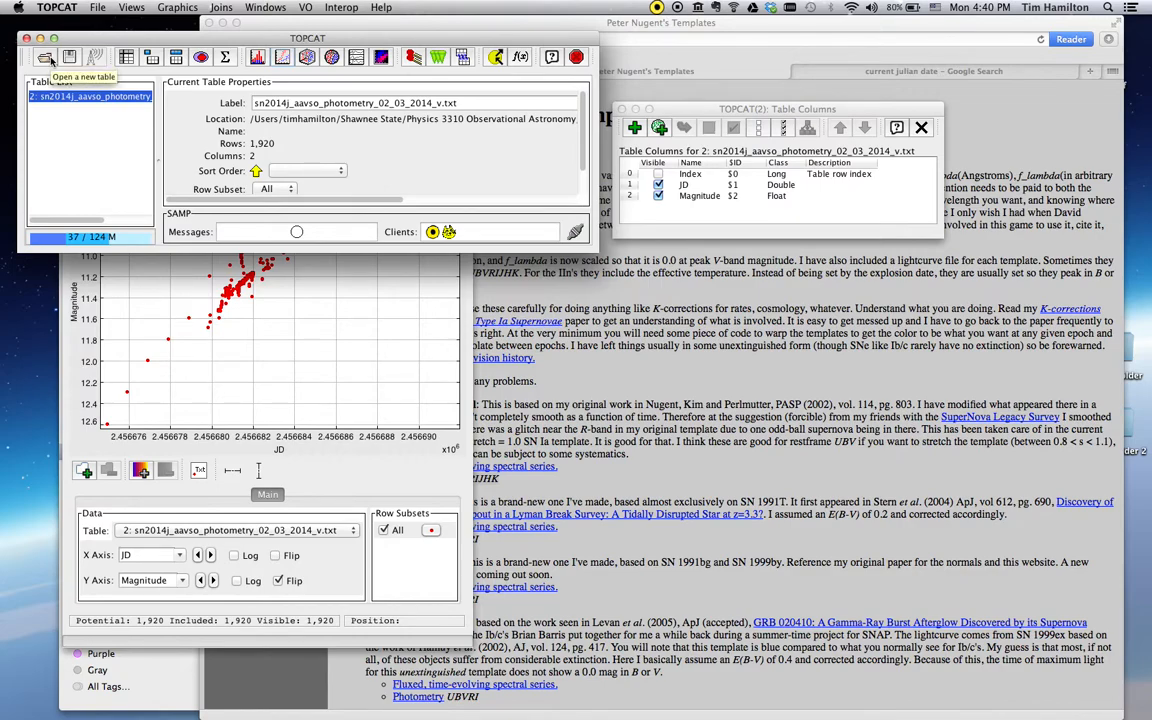
Step: Start a new table load with the ASCII format chosen for sn1a_lc.v1.2.dat
left_click(46, 56)
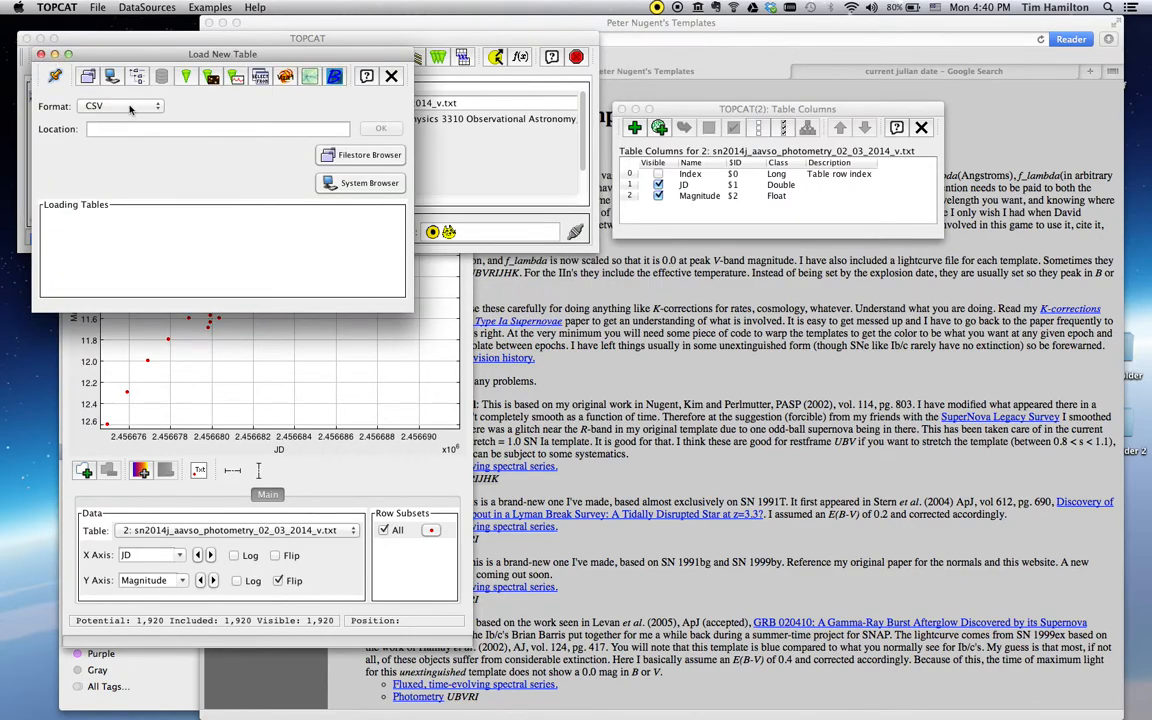
left_click(156, 106)
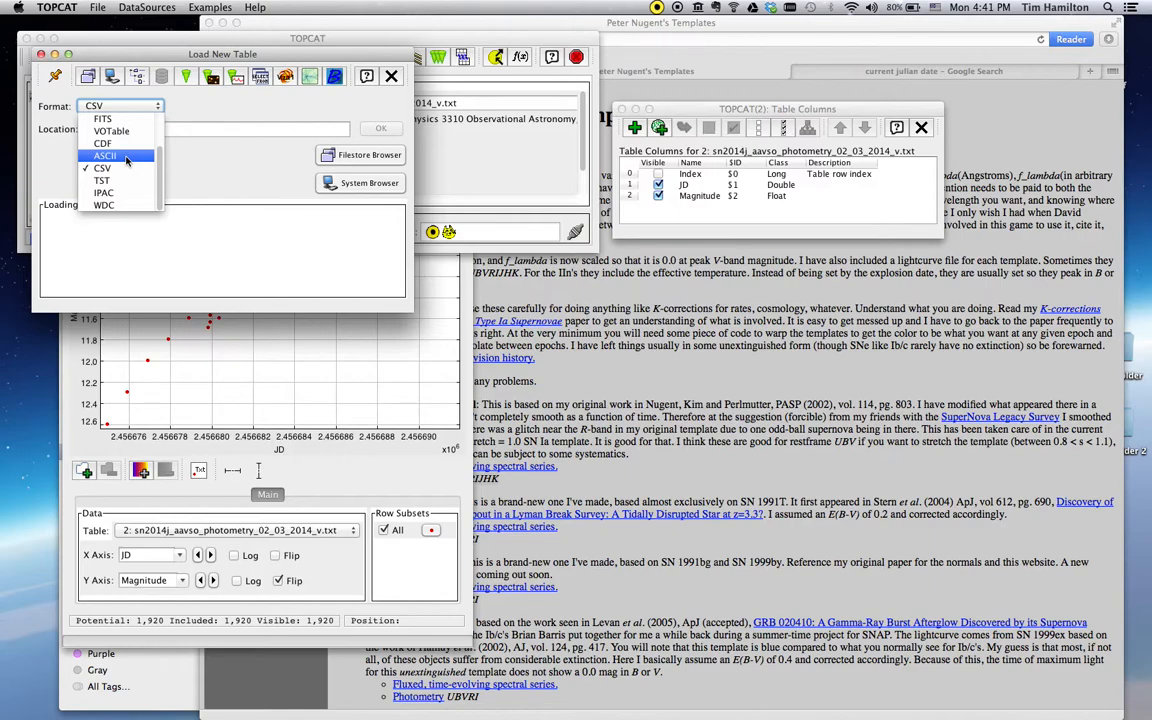
left_click(104, 156)
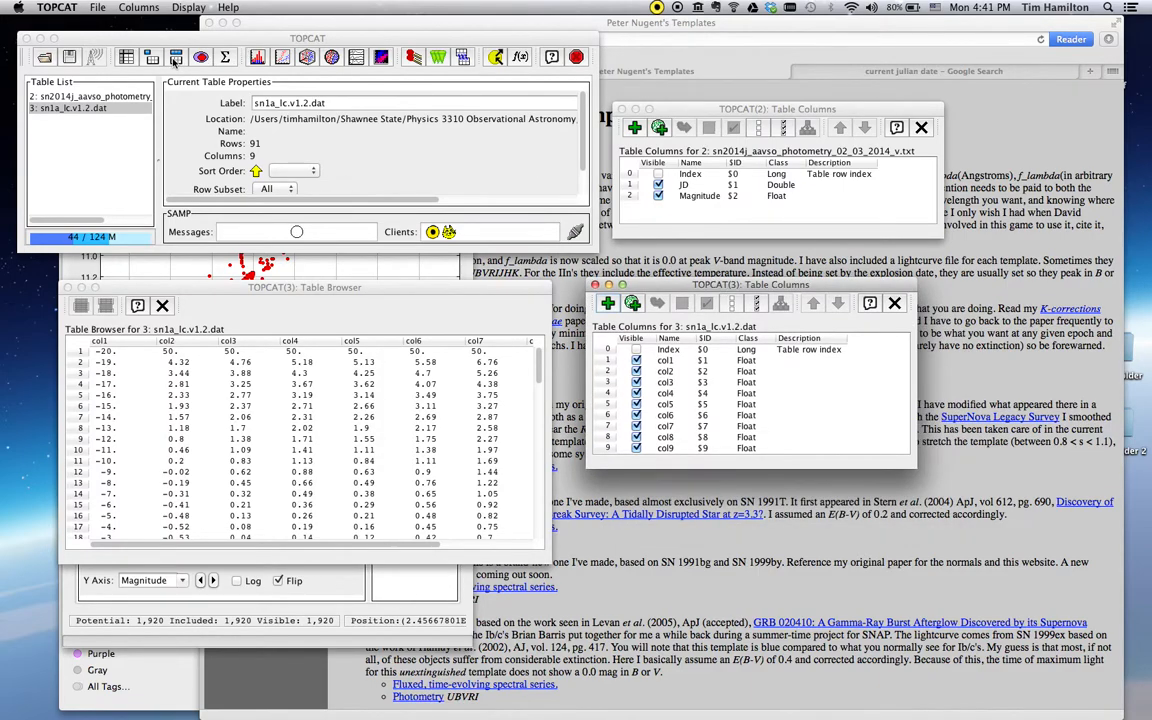
mouse_move(176, 56)
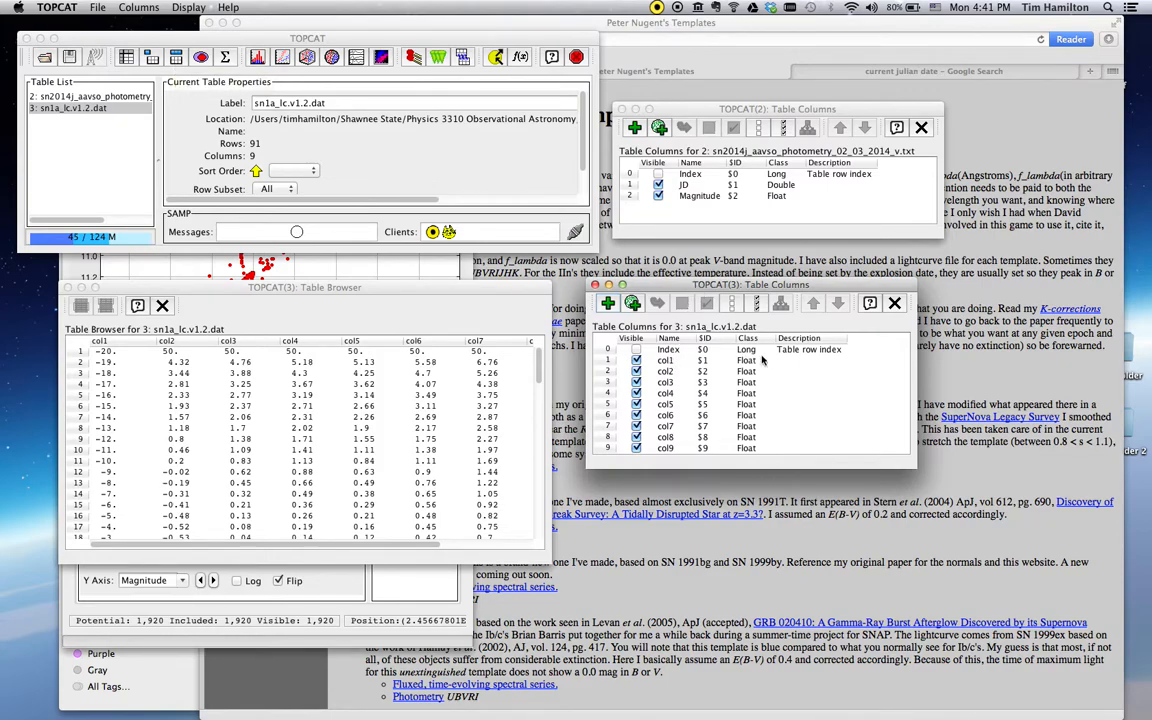
mouse_move(756, 364)
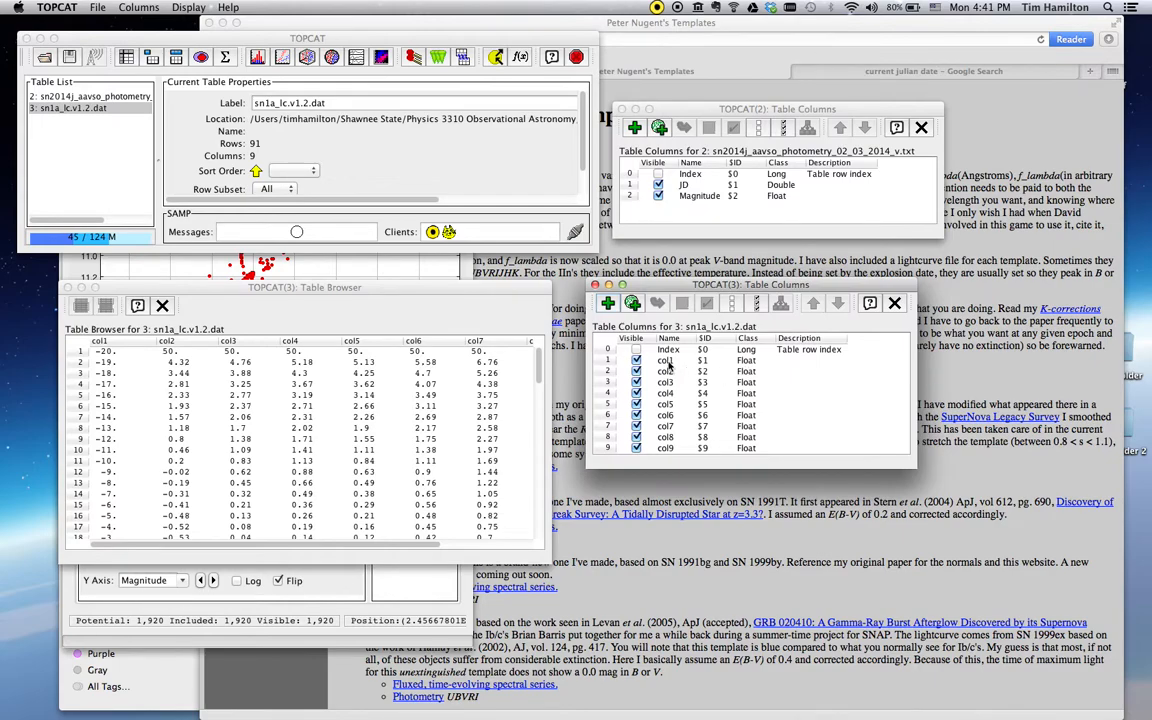
Step: Rename the template table's first column to date
left_click(664, 360)
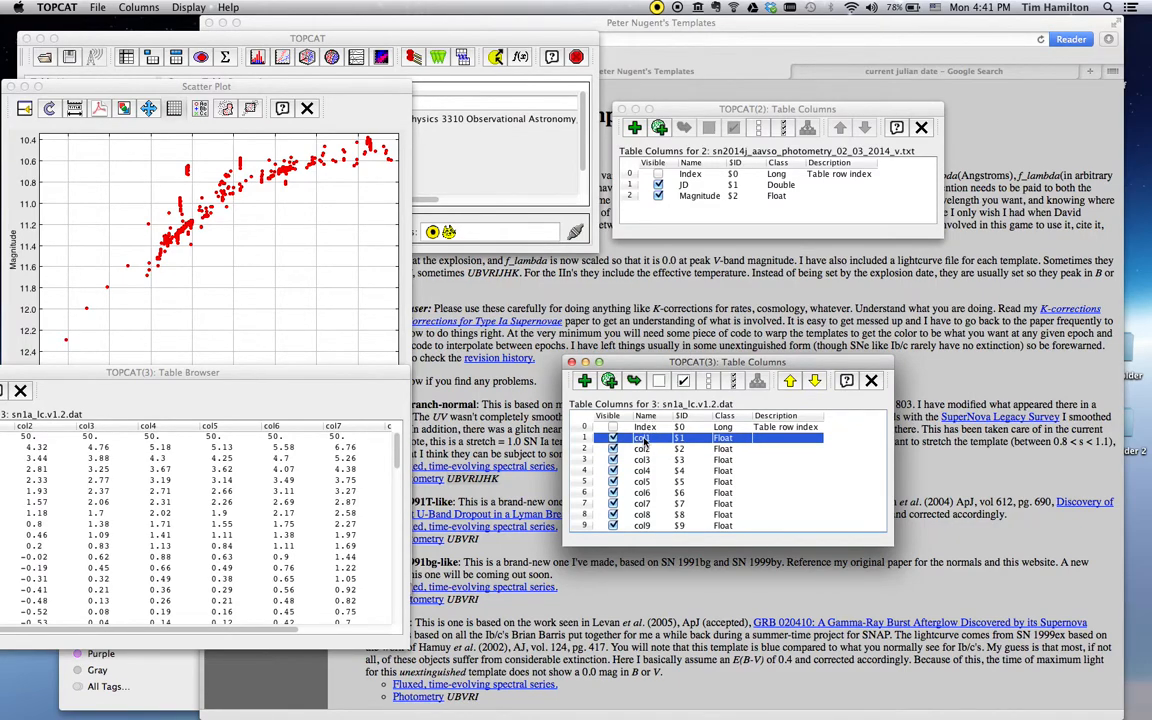
double_click(644, 438)
type("date")
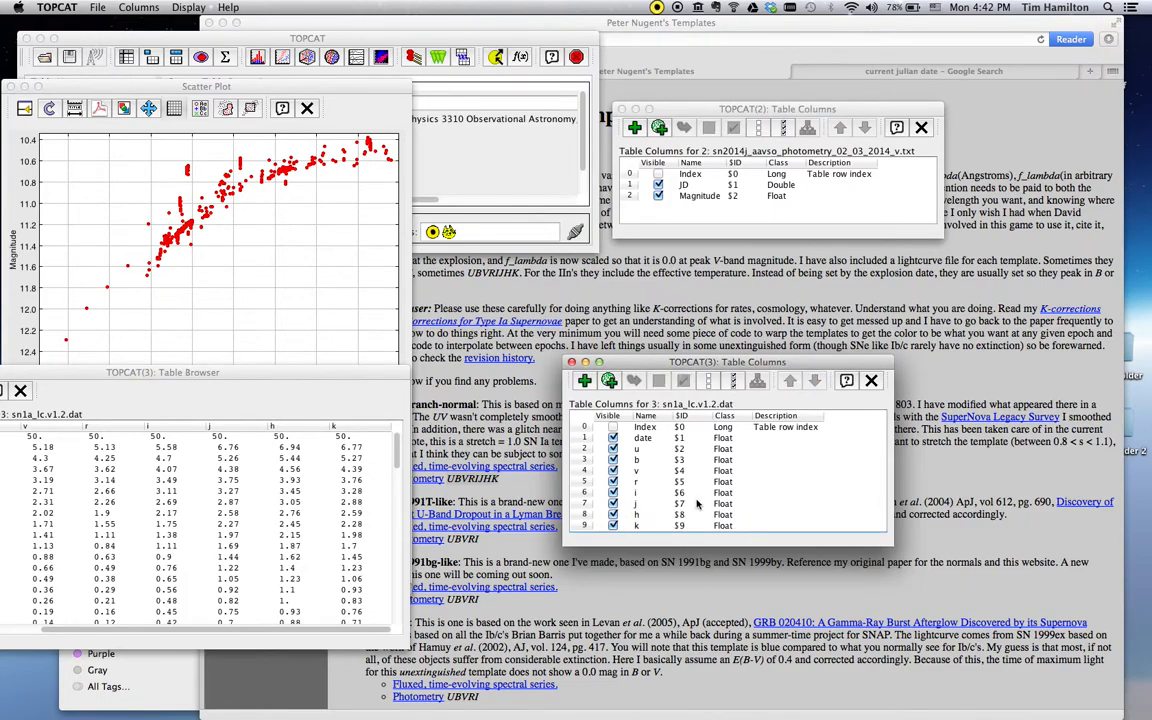
mouse_move(248, 376)
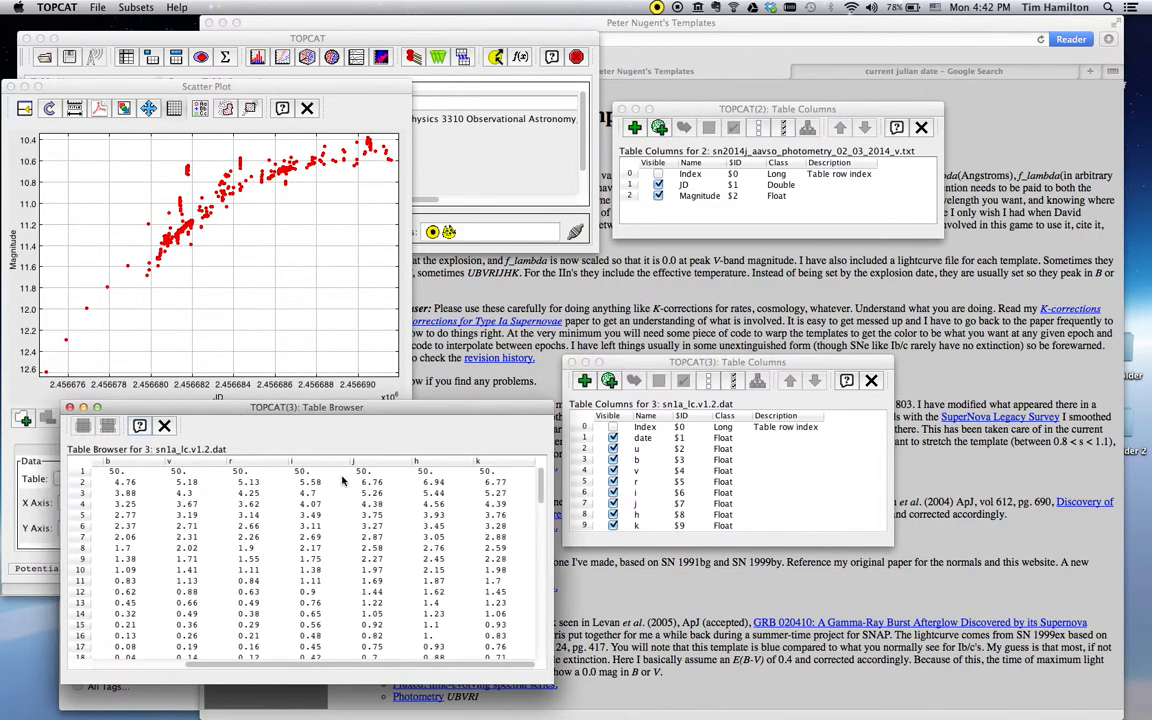
mouse_move(398, 518)
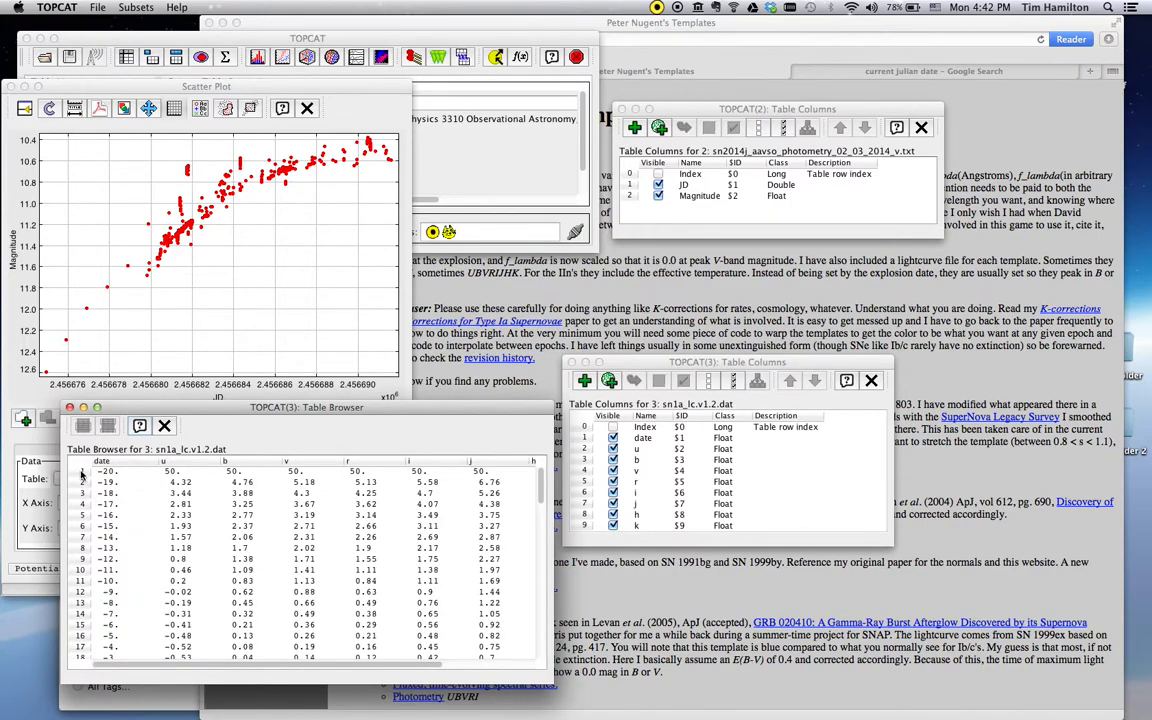
left_click(82, 472)
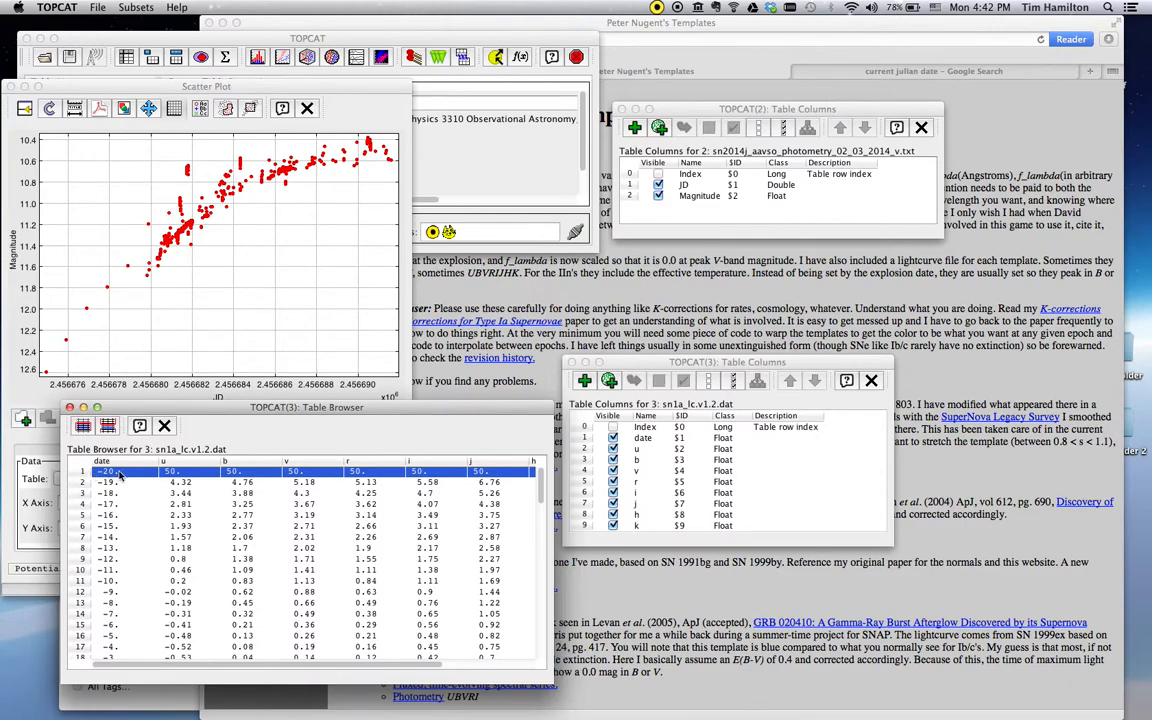
mouse_move(200, 480)
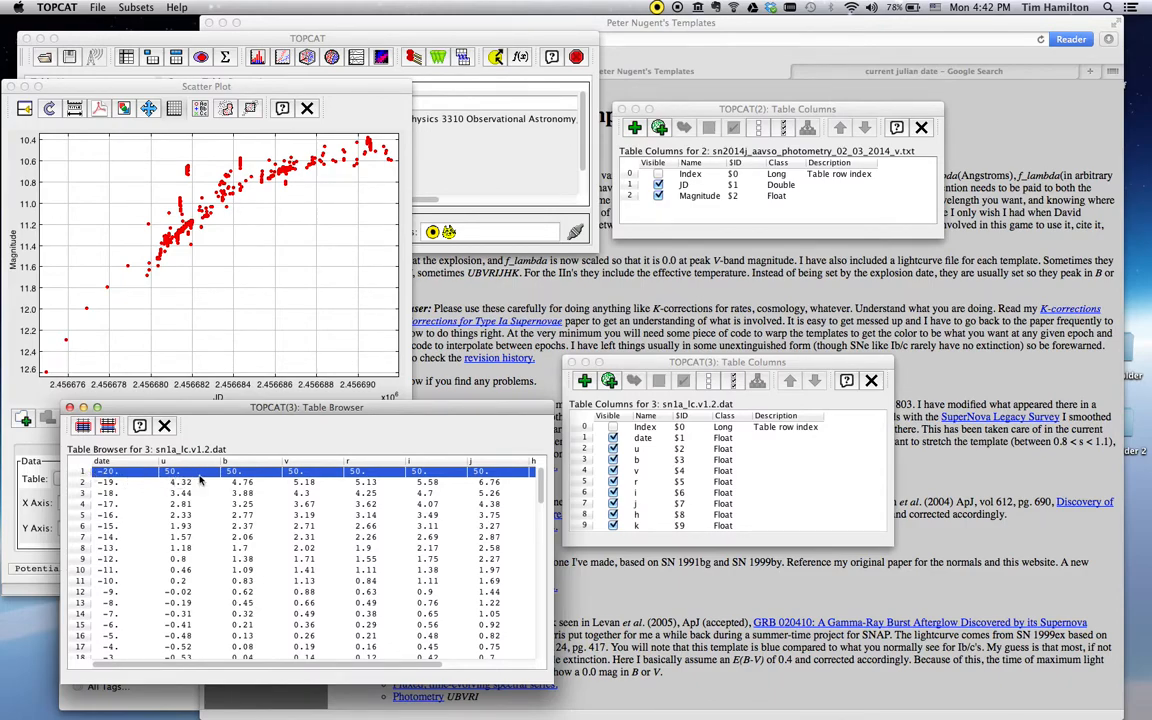
mouse_move(144, 496)
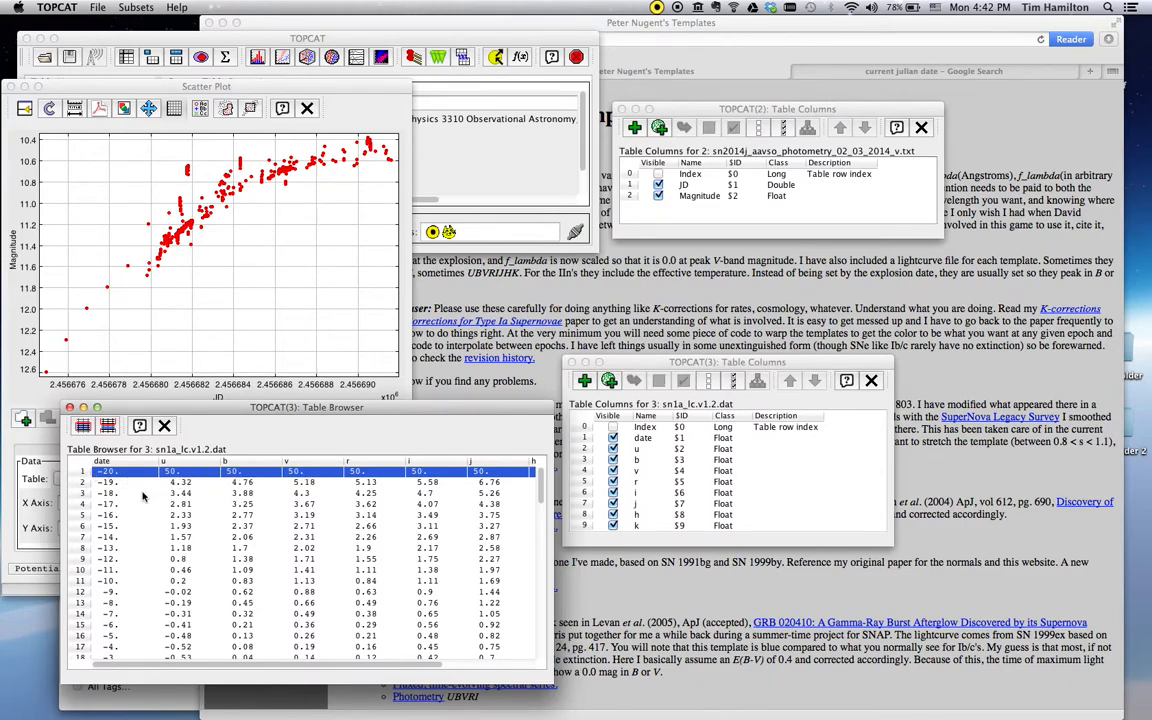
mouse_move(204, 492)
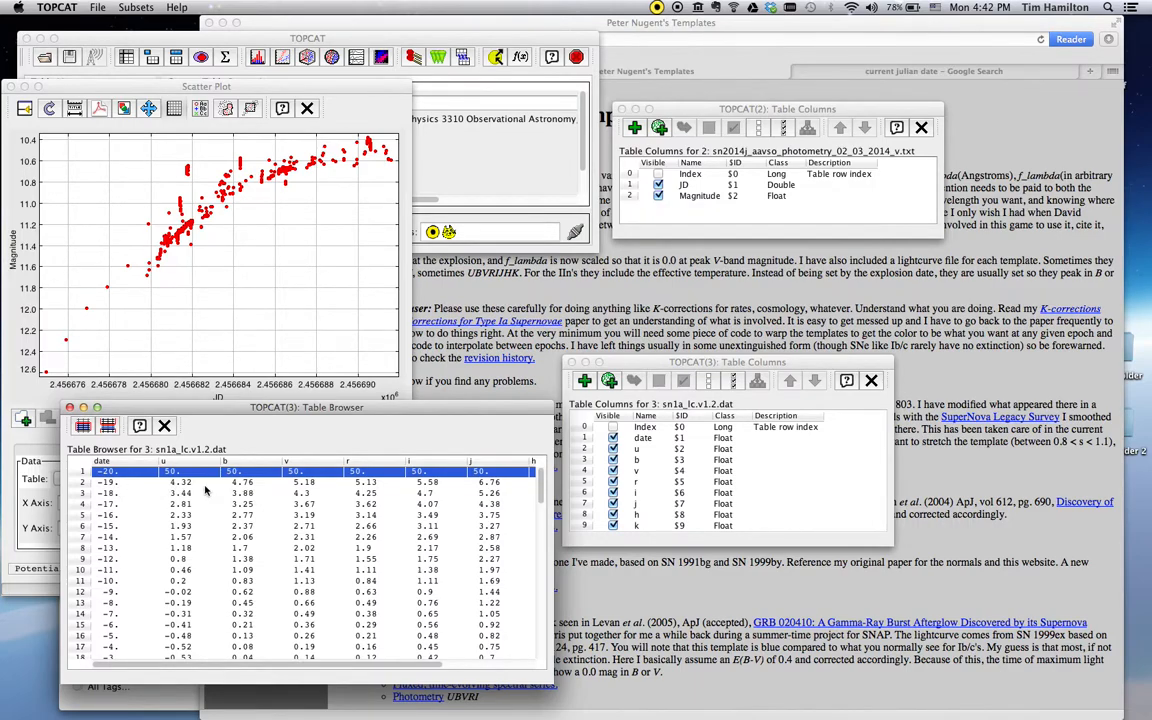
mouse_move(252, 492)
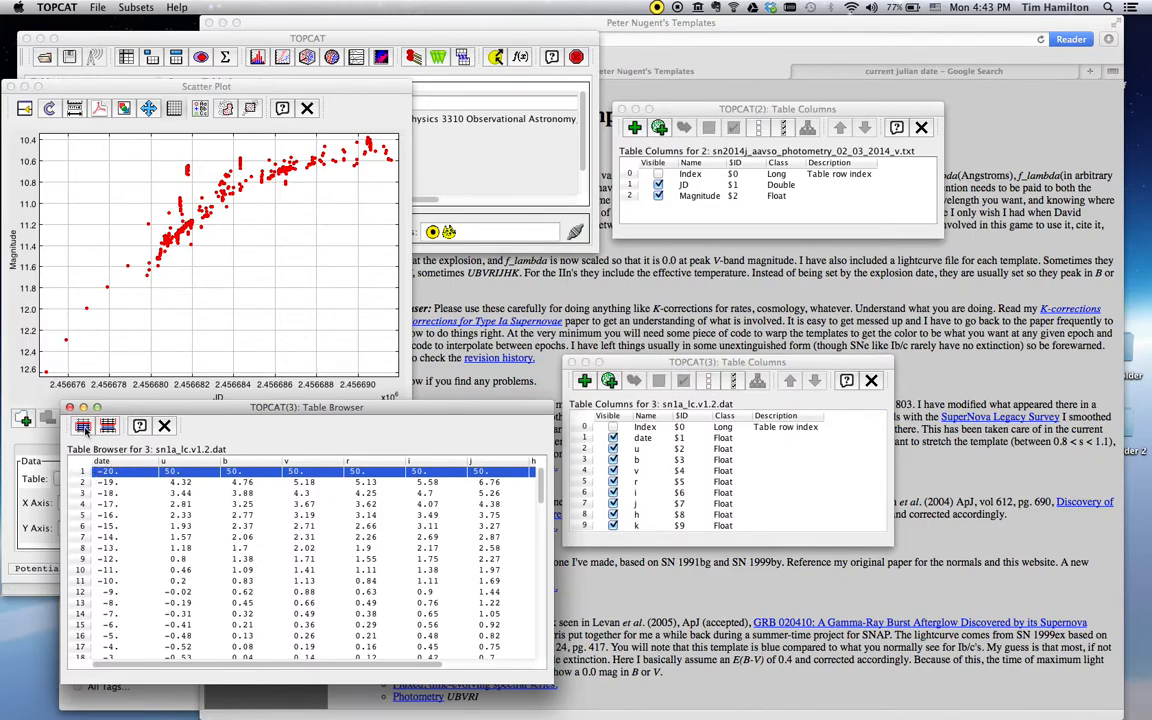
mouse_move(84, 426)
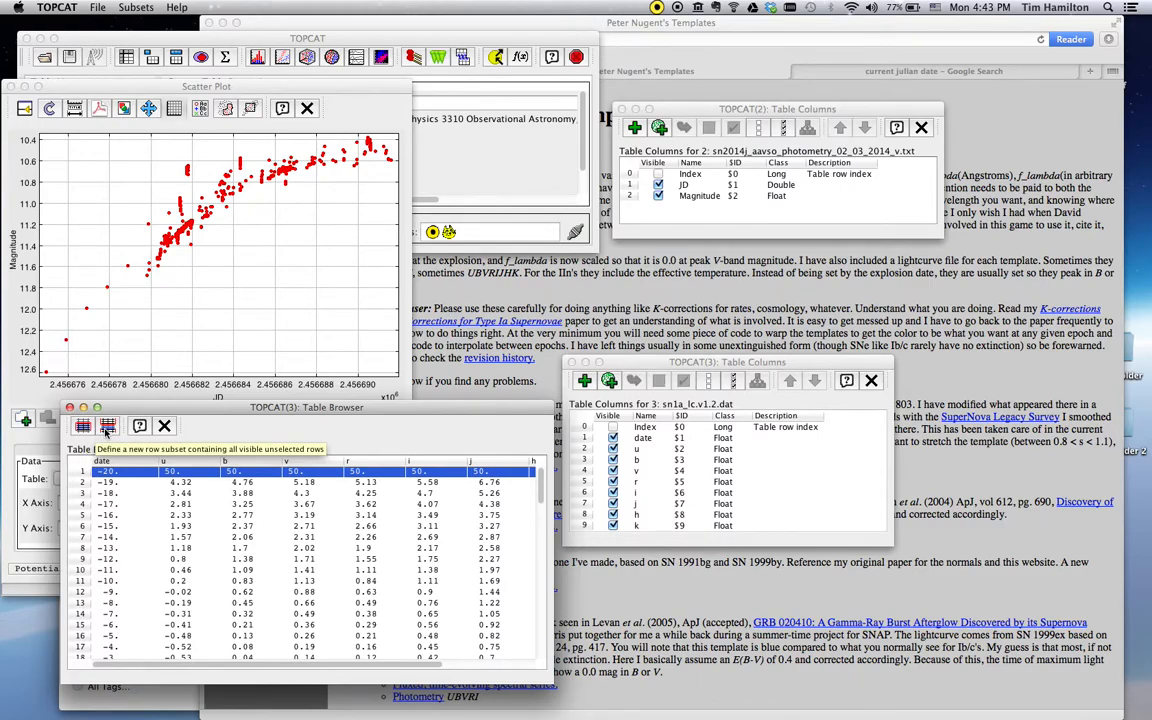
Step: Create the row subset 'template good' from the chosen rows and make it current
left_click(108, 426)
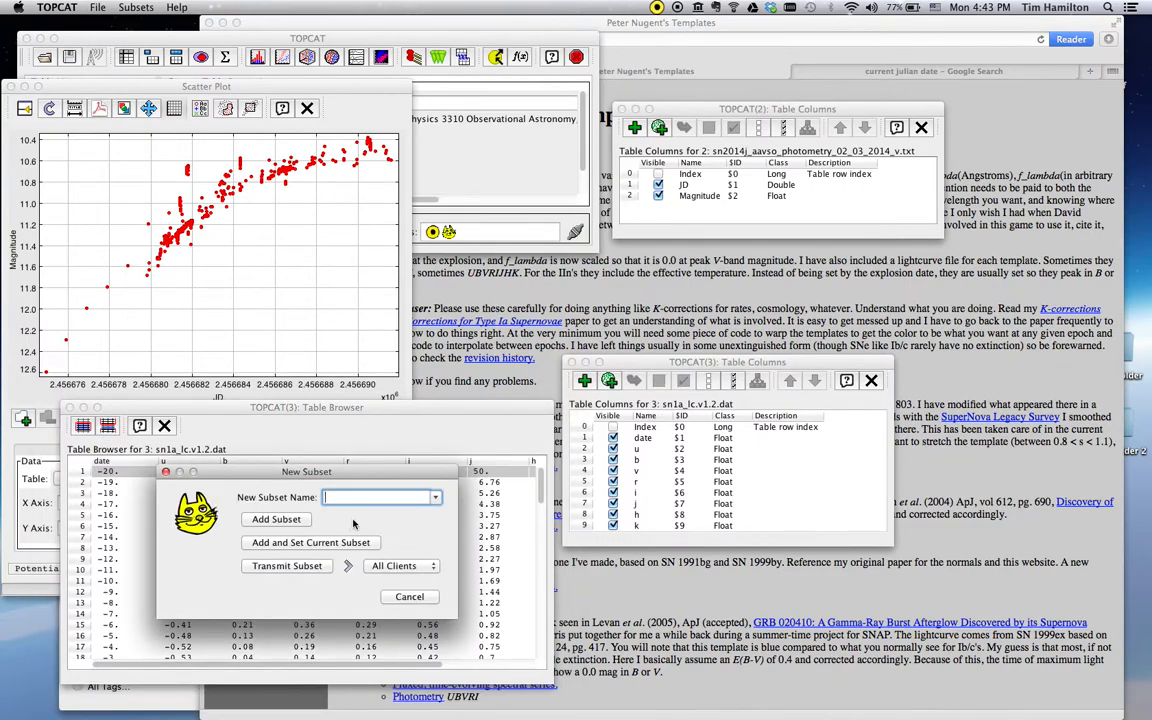
type("template good")
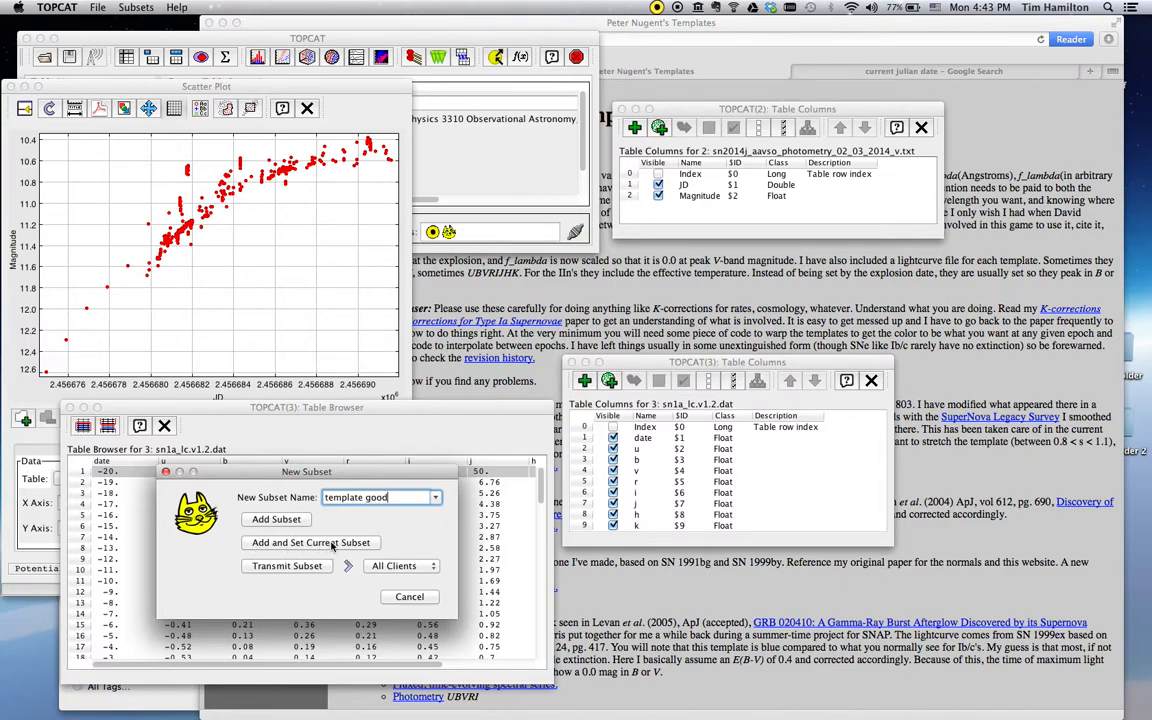
mouse_move(312, 542)
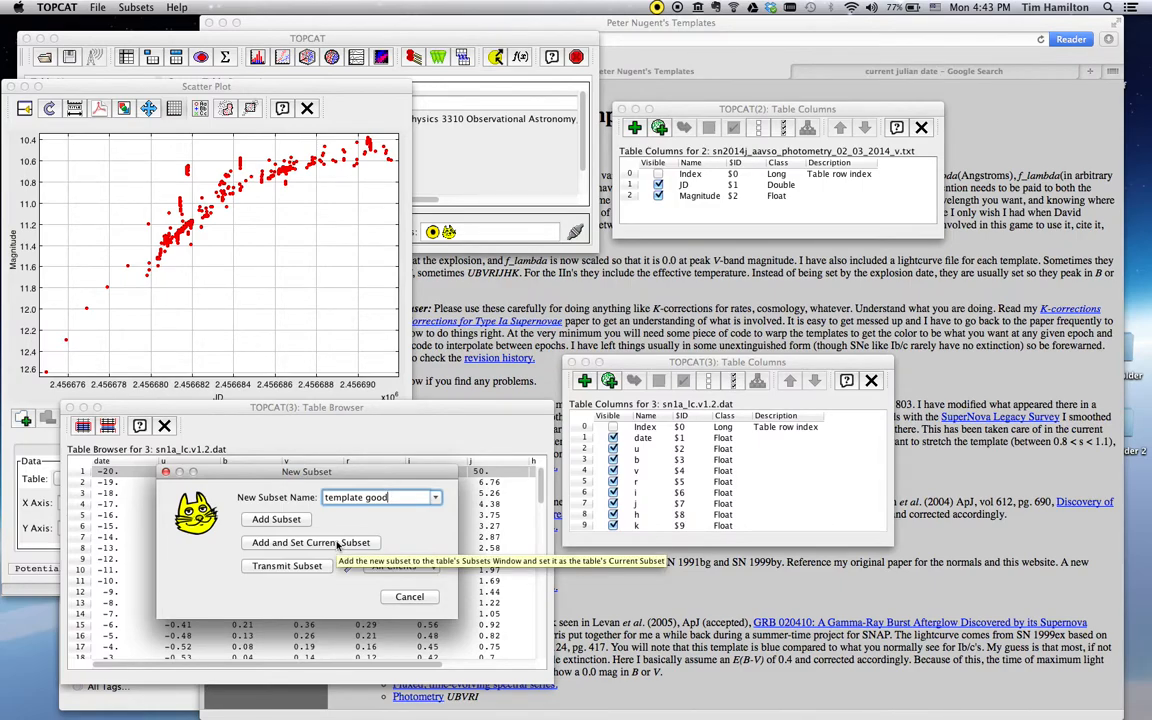
left_click(408, 596)
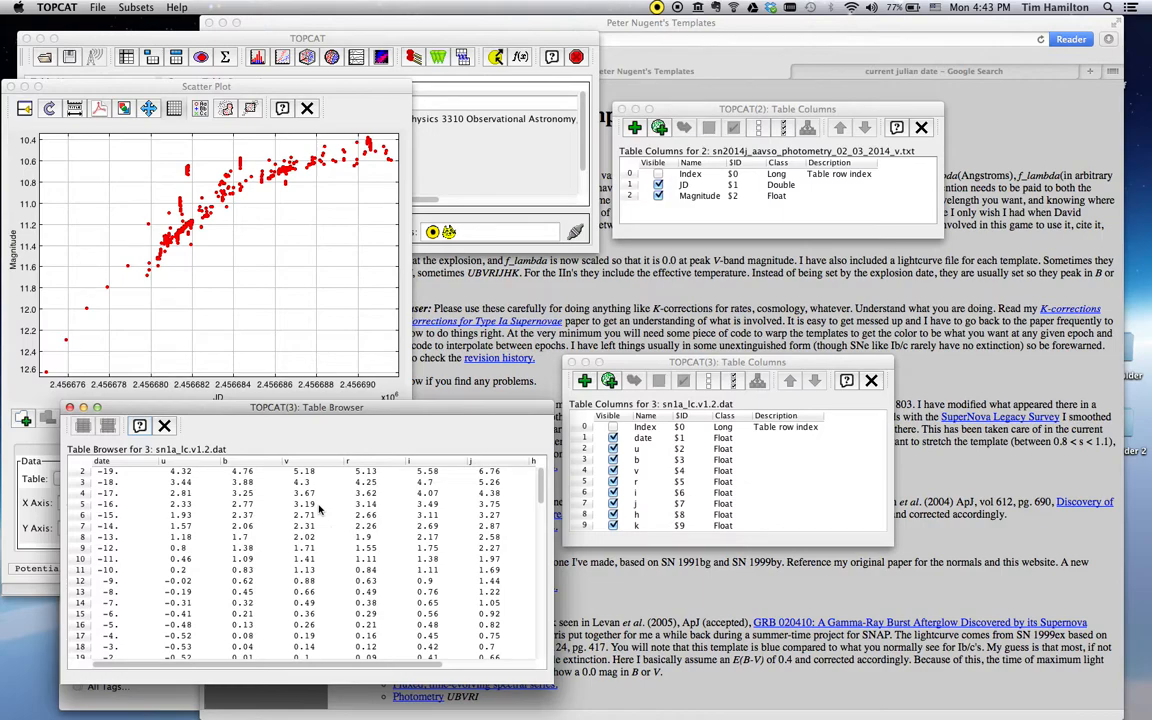
mouse_move(610, 418)
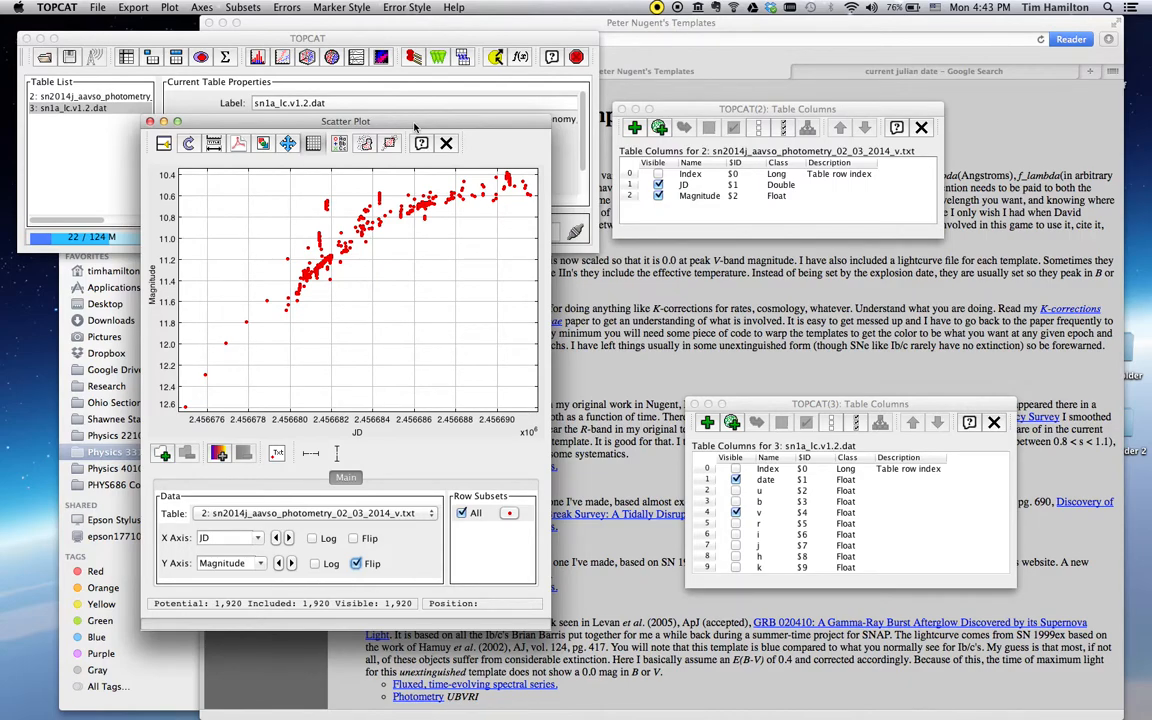
Step: Plot the template with a flipped magnitude axis and choose its column for the overlay layer
left_click(70, 108)
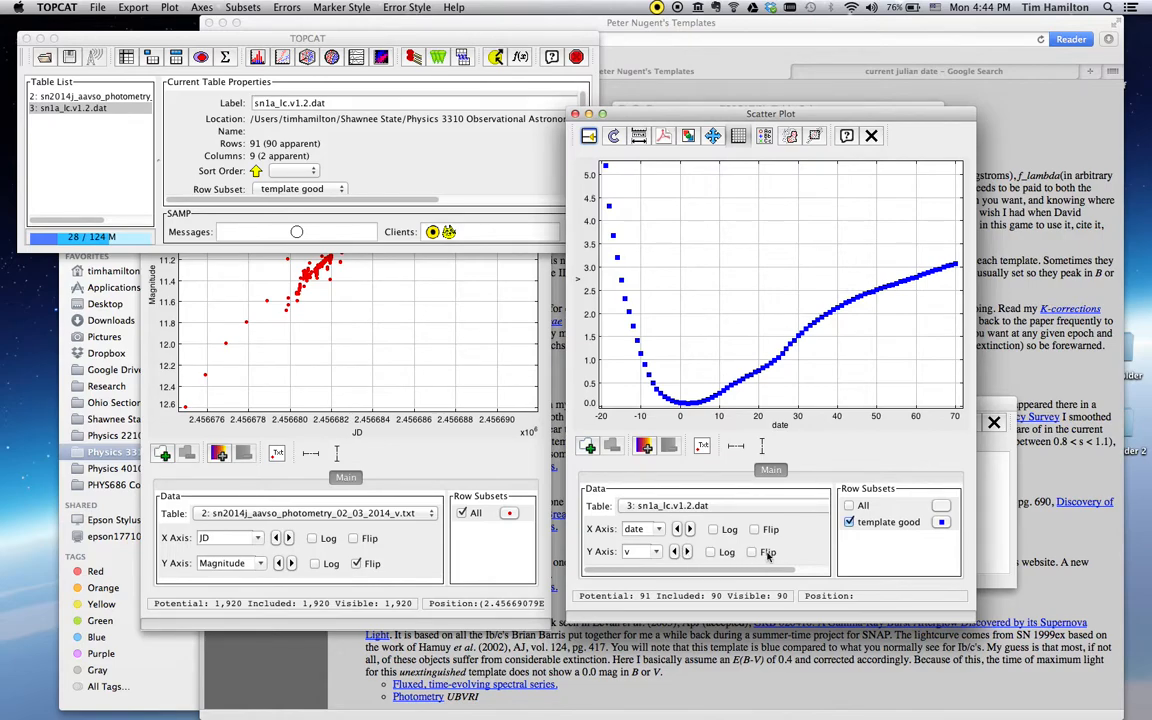
mouse_move(766, 552)
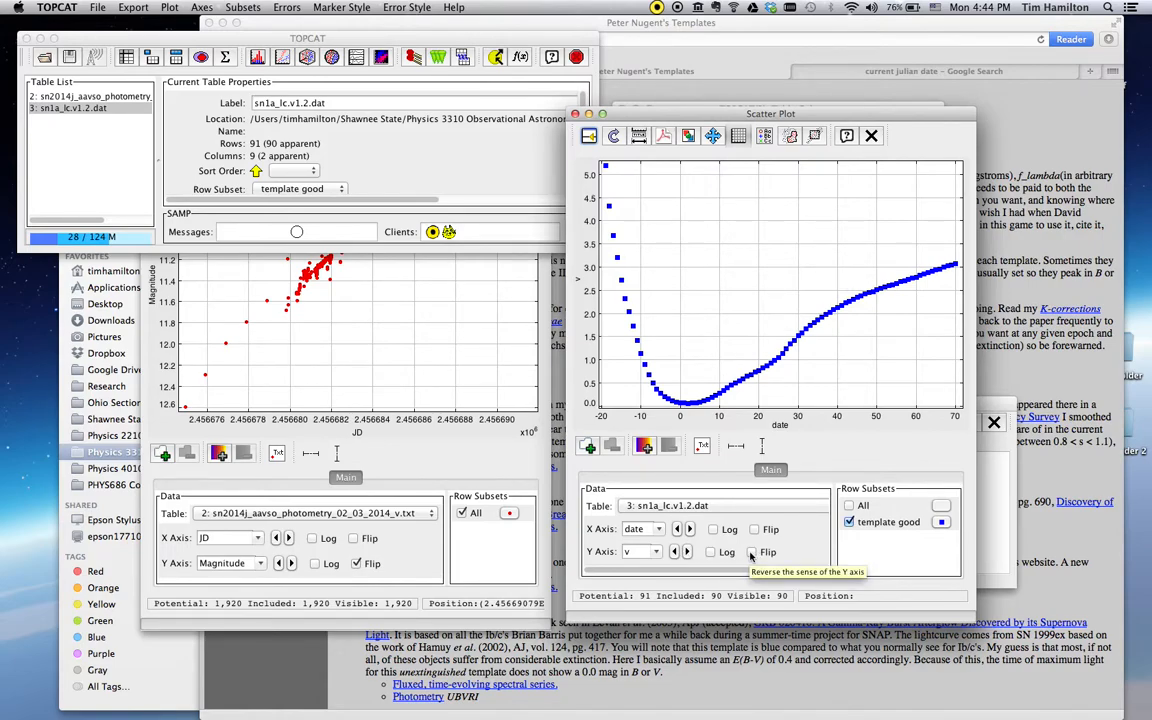
left_click(752, 552)
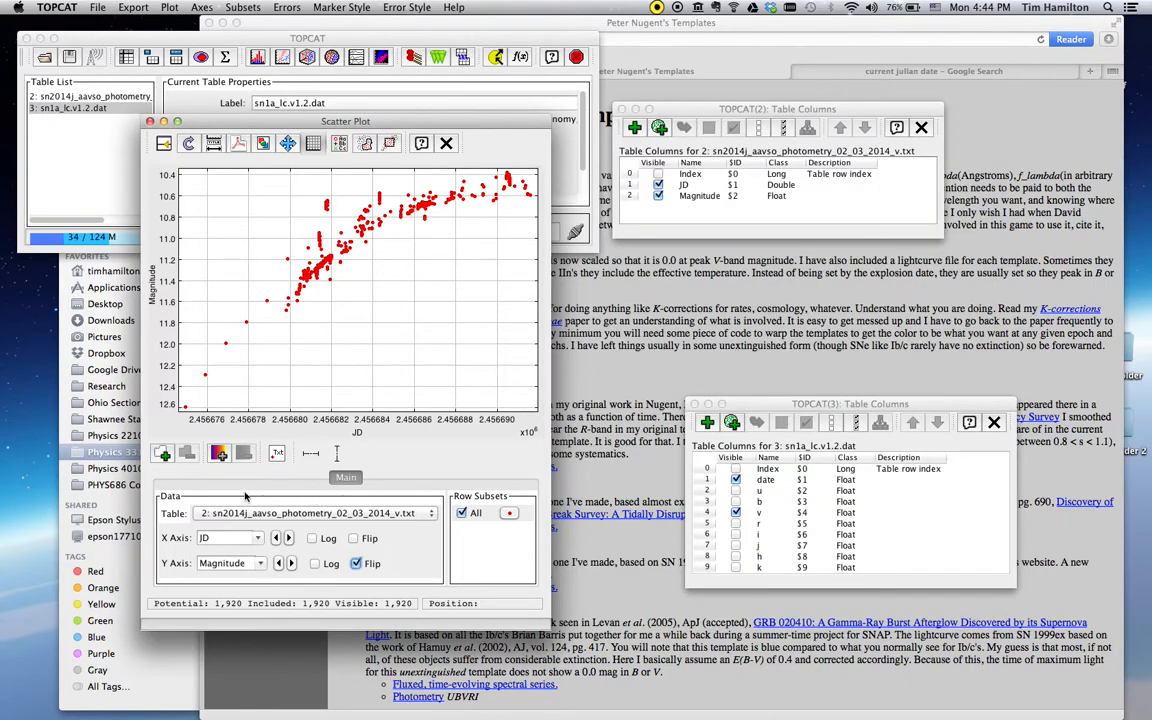
mouse_move(172, 436)
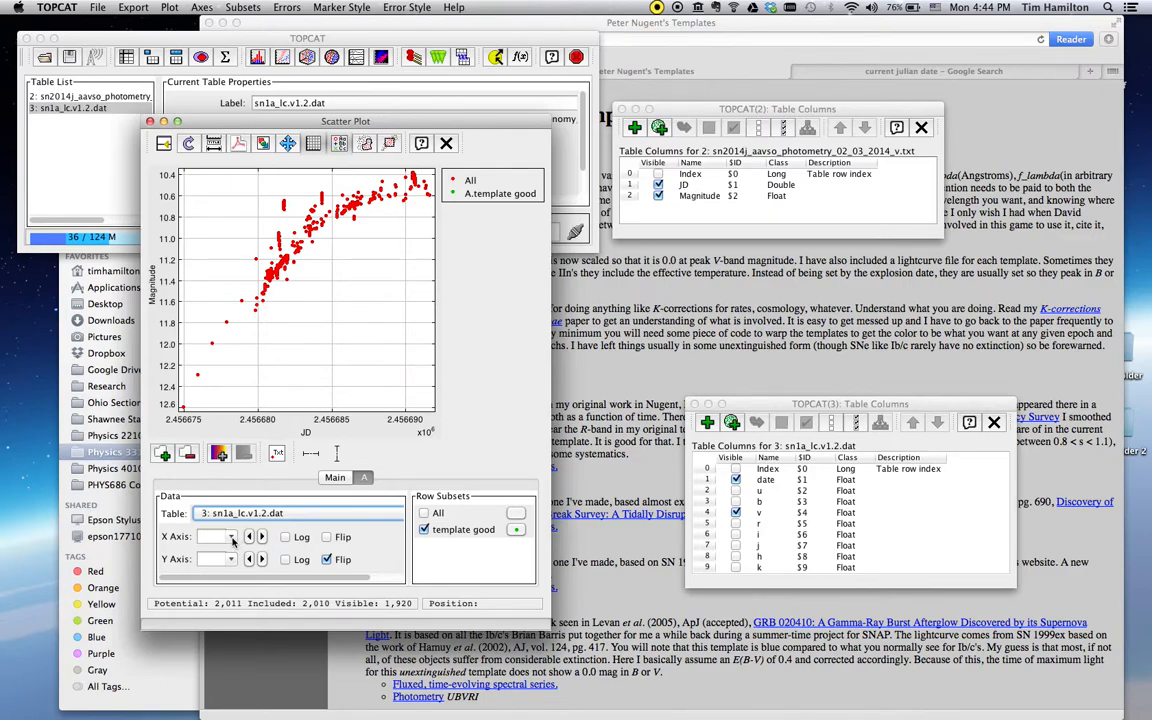
left_click(230, 536)
type("v")
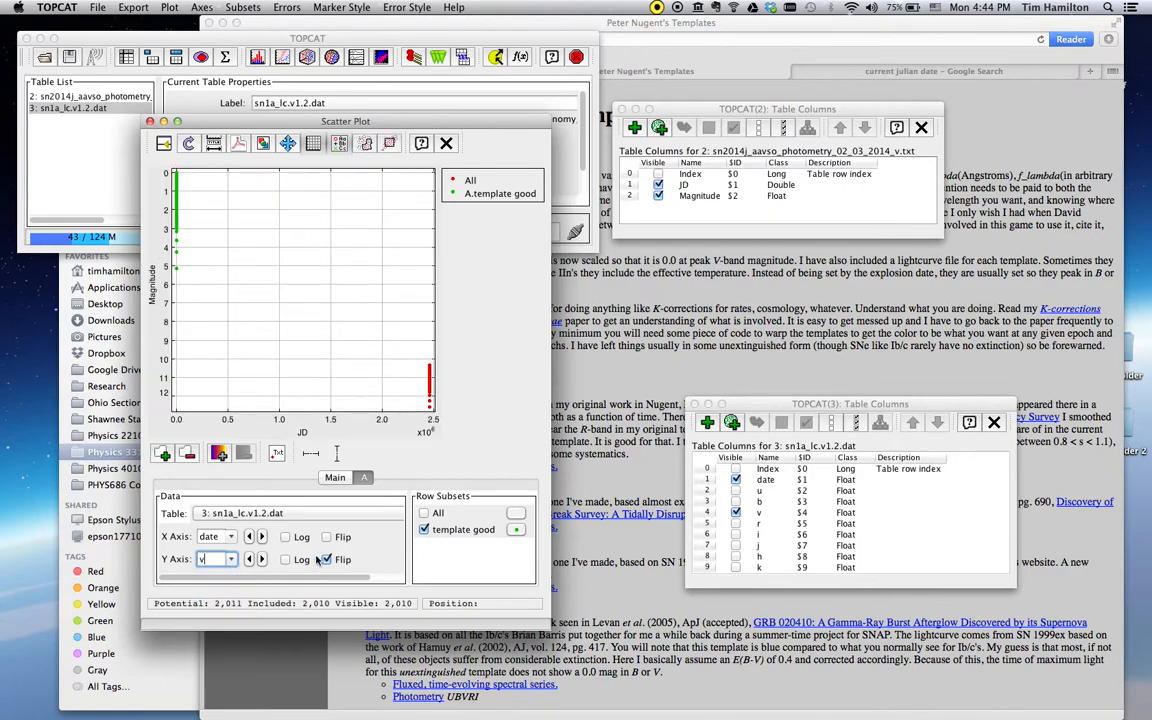
mouse_move(326, 560)
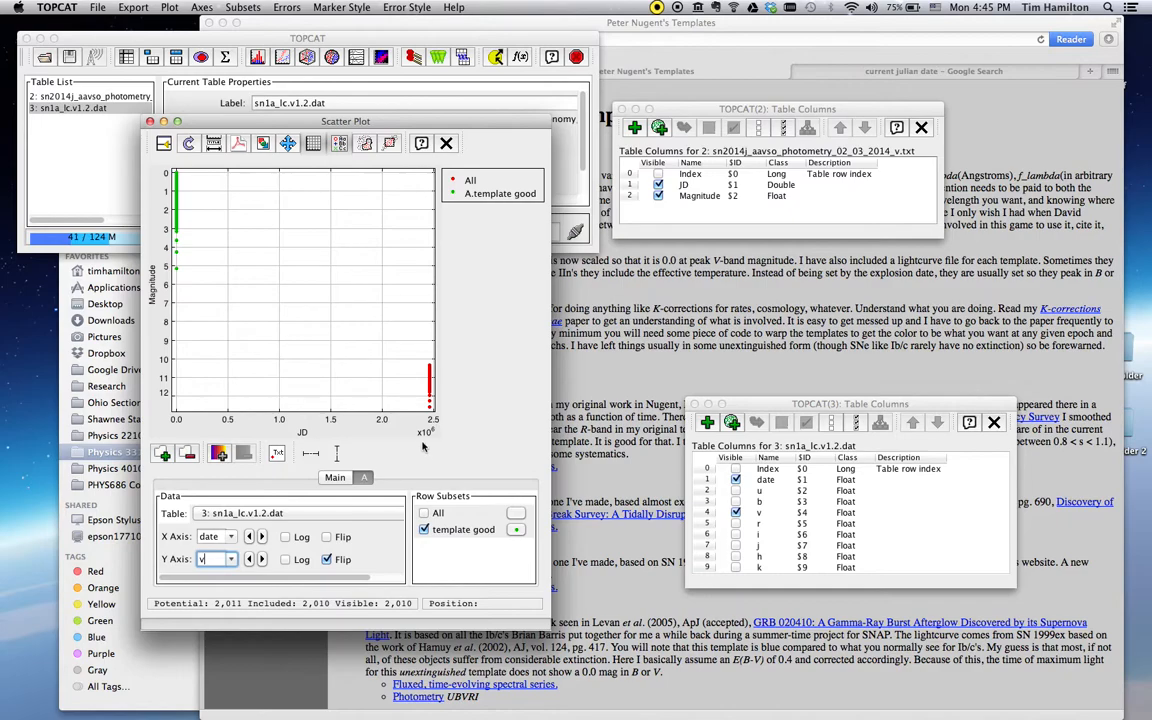
mouse_move(438, 440)
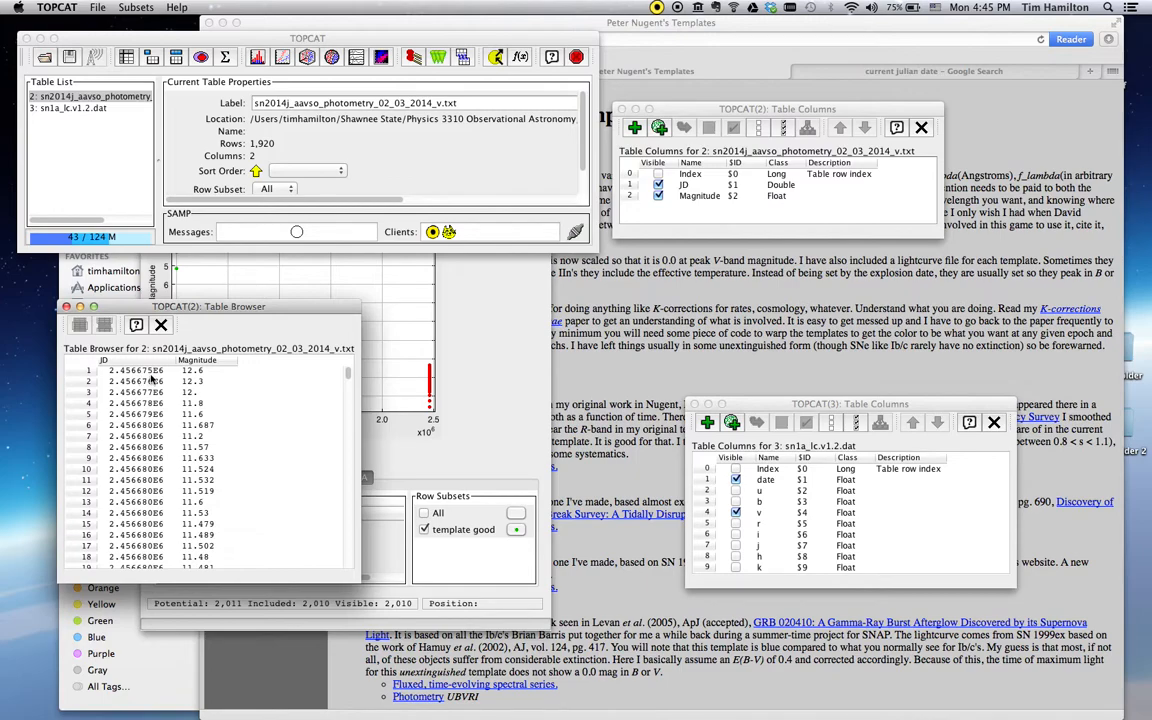
mouse_move(168, 472)
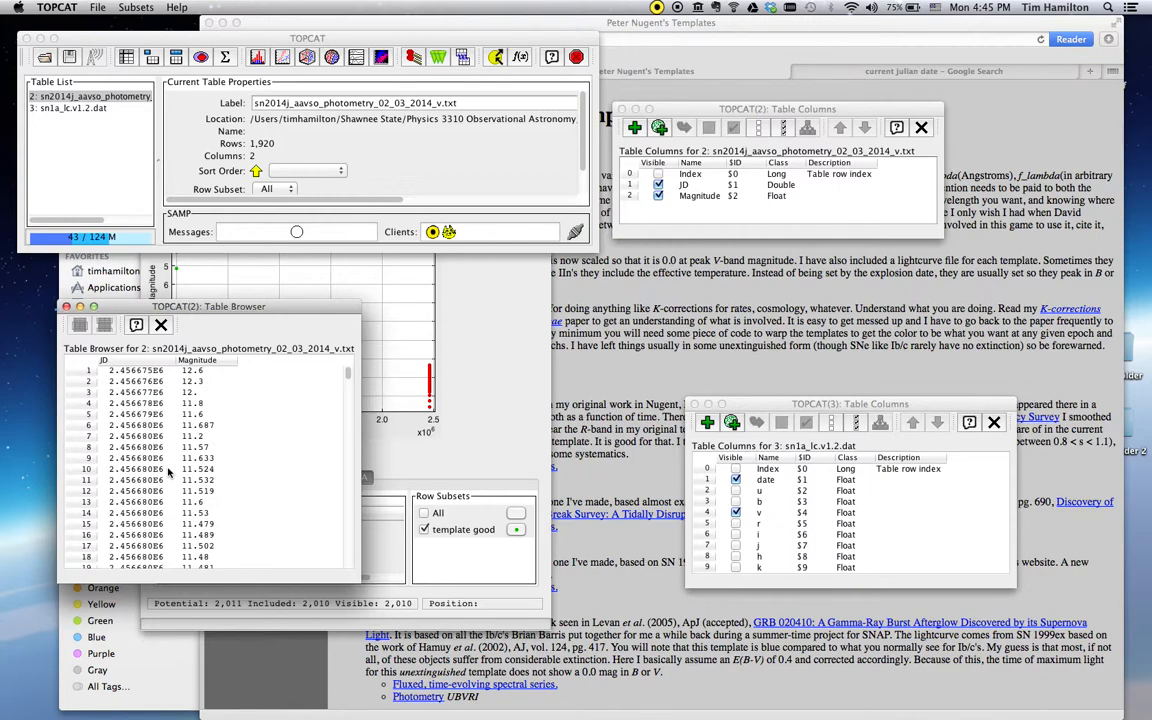
mouse_move(164, 440)
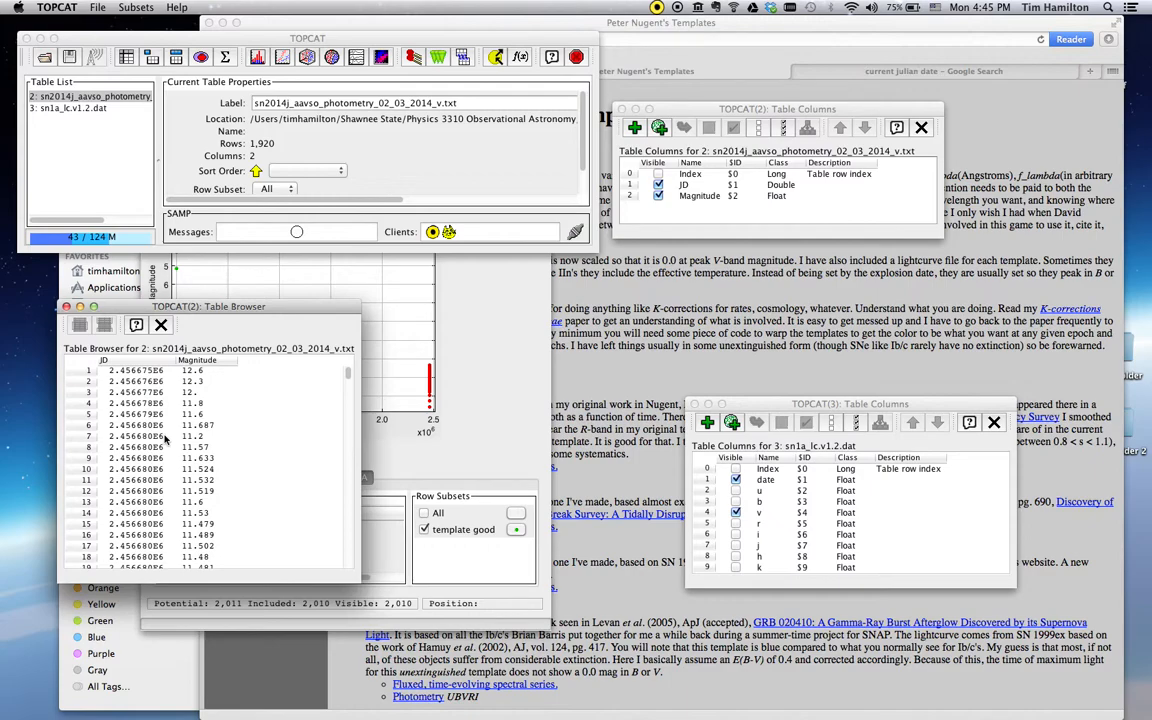
mouse_move(506, 246)
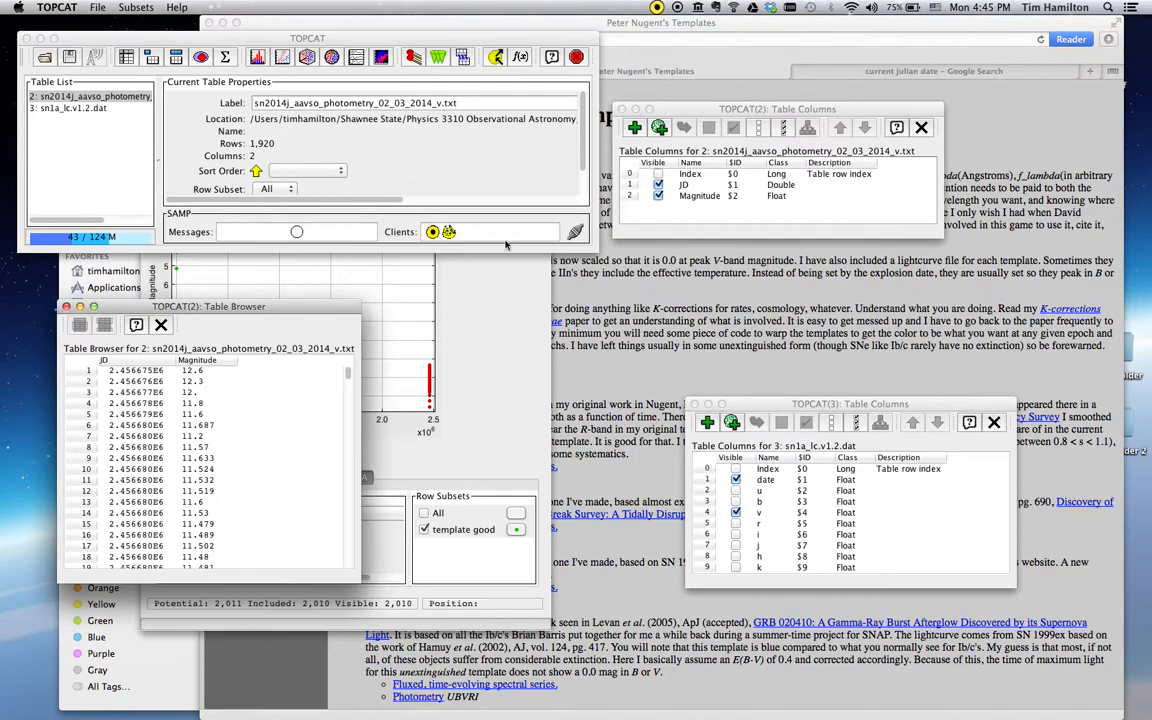
mouse_move(532, 316)
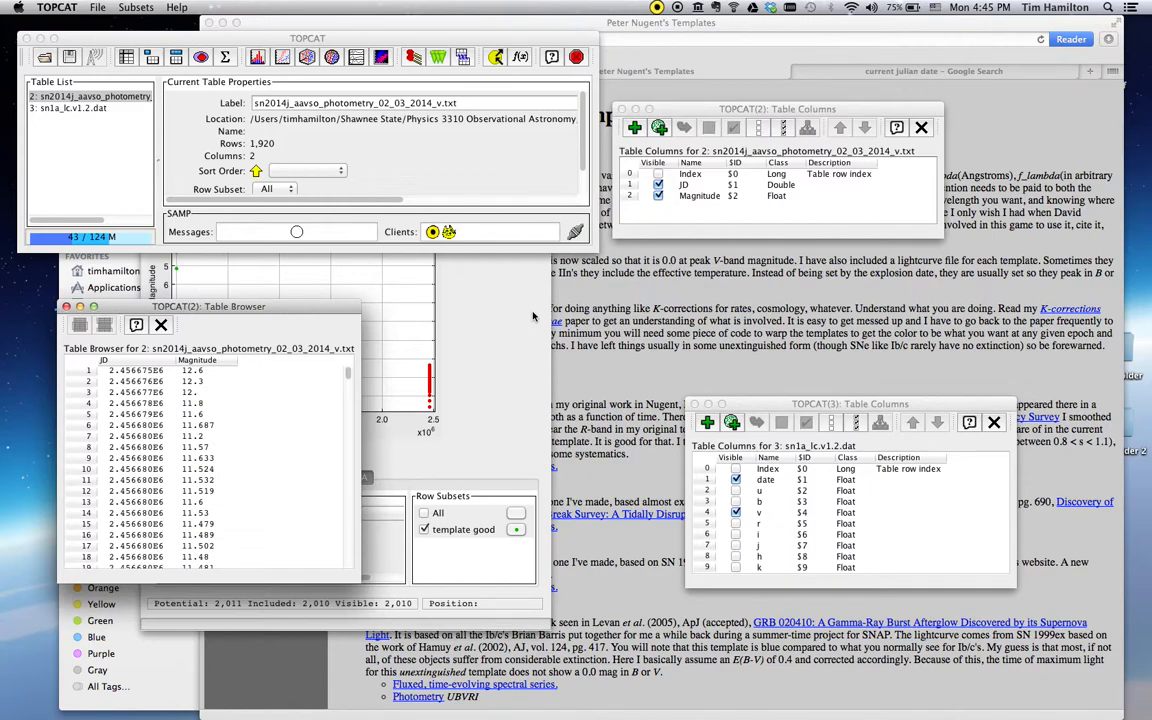
mouse_move(662, 216)
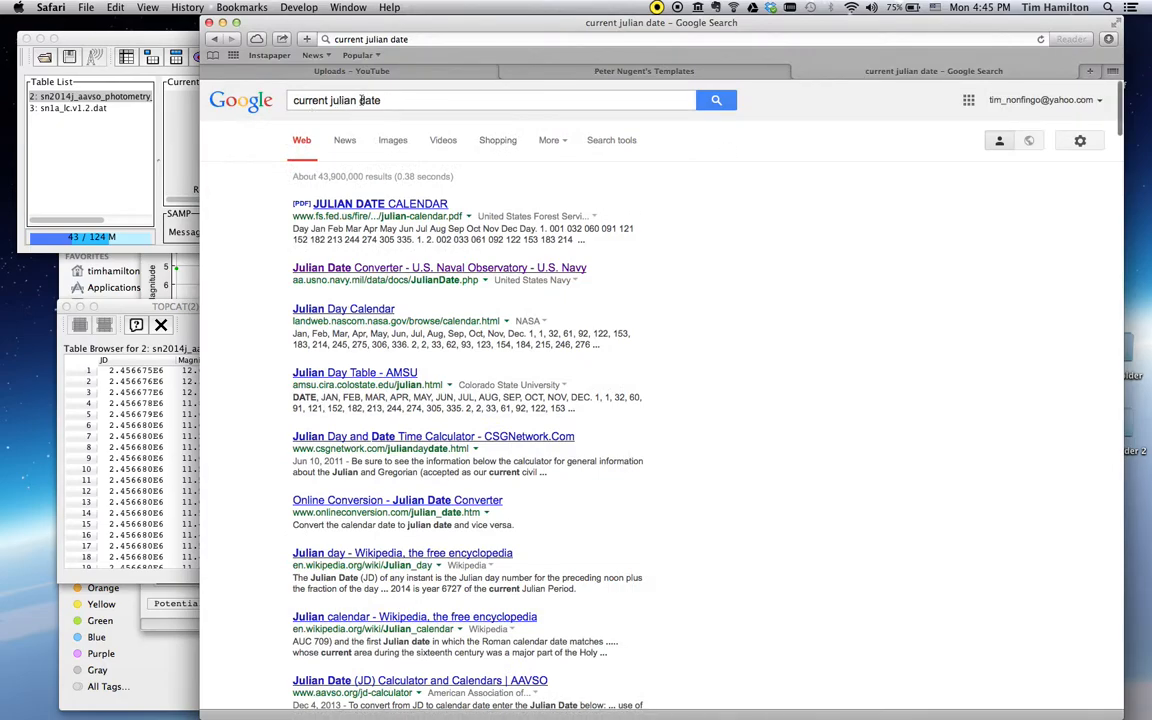
mouse_move(322, 268)
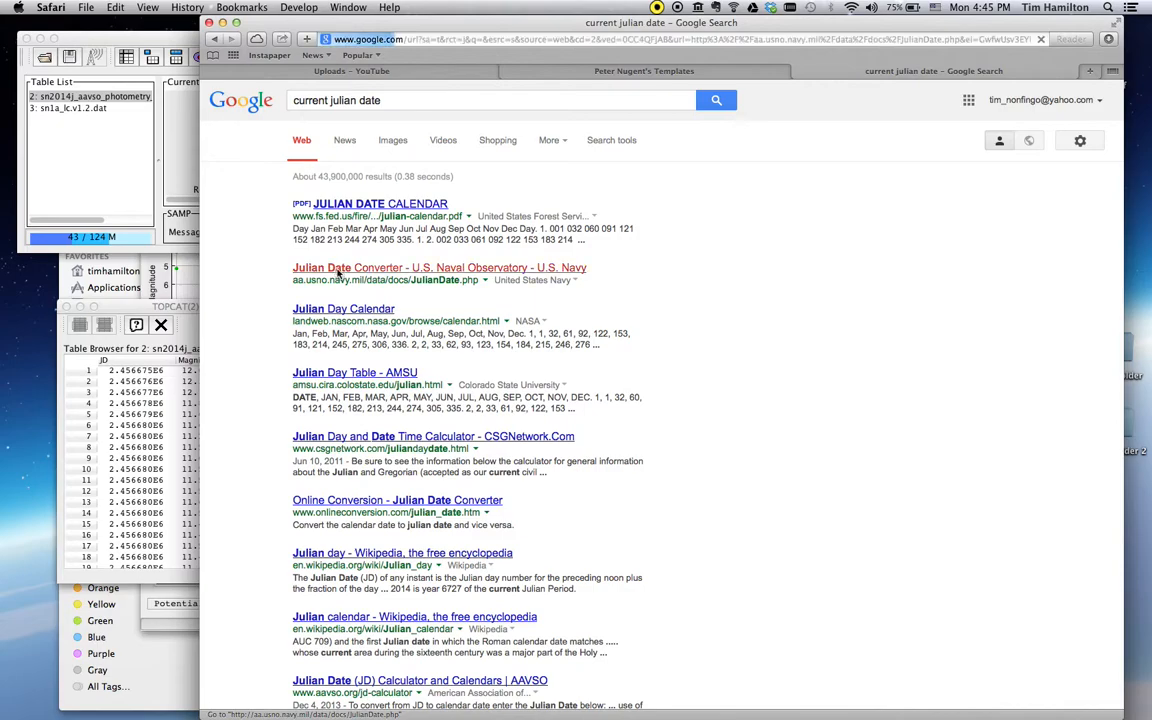
Step: Compute Julian date 2456691.5 for February 3, 2014 on the USNO converter
left_click(438, 268)
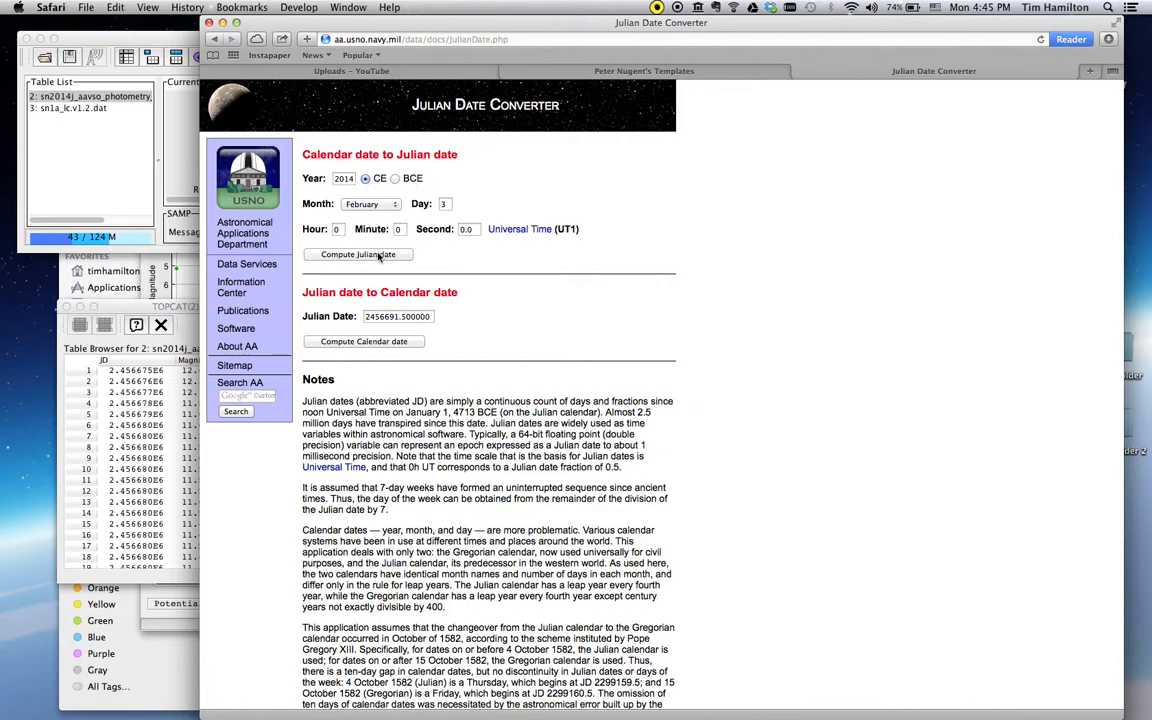
left_click(356, 254)
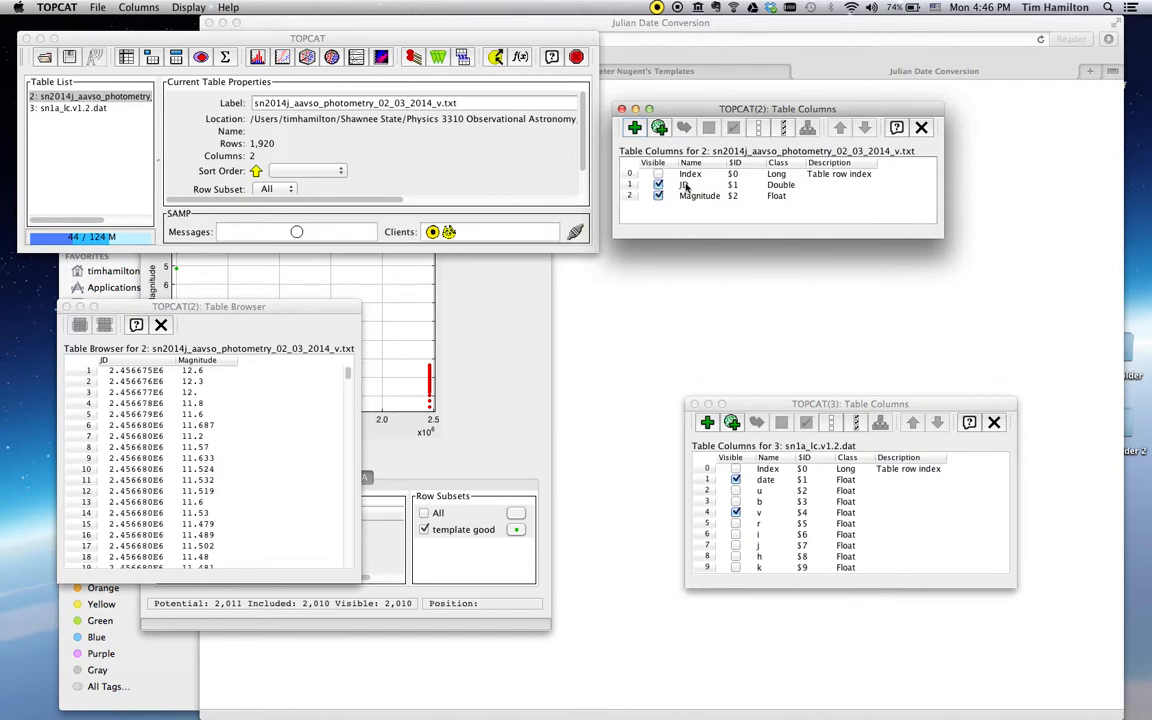
mouse_move(660, 128)
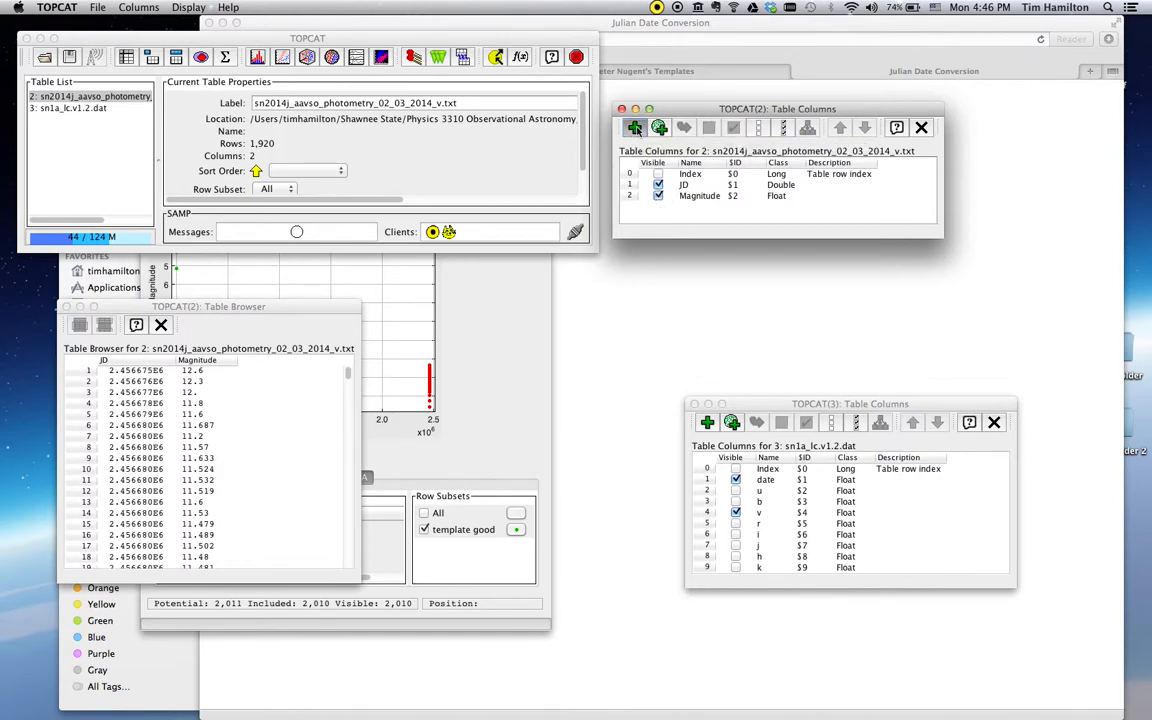
Step: Define synthetic column date = JD-2456691.500000 with units day in the photometry table
left_click(660, 128)
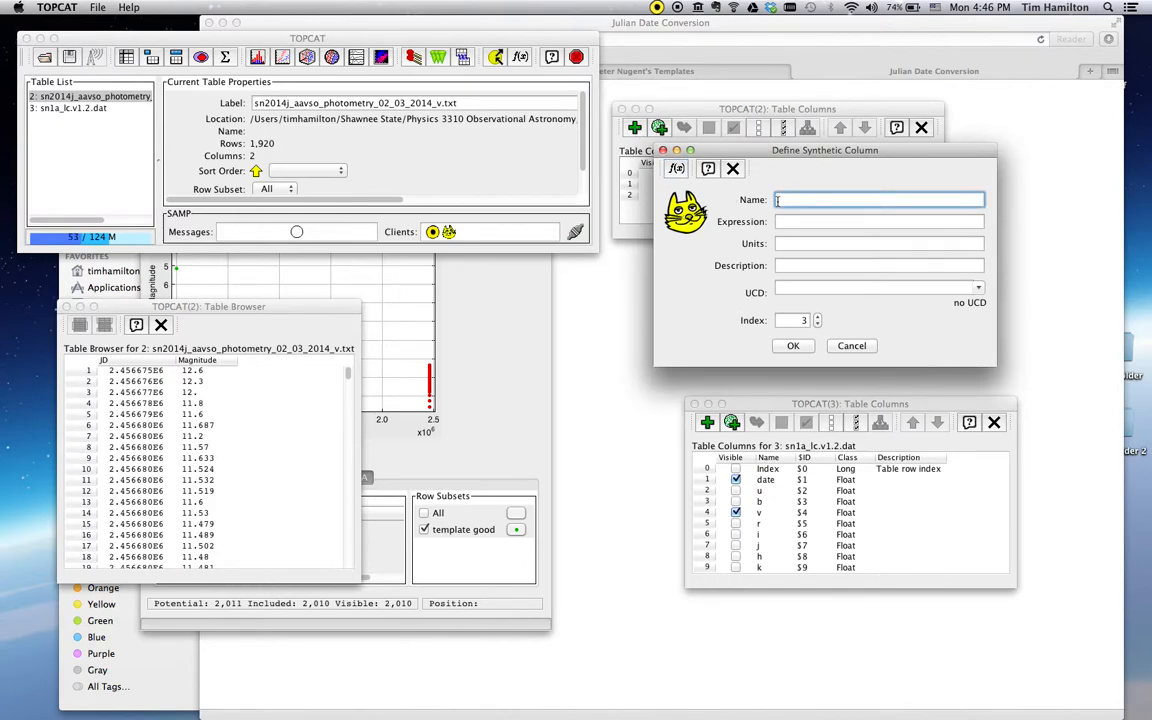
type("date")
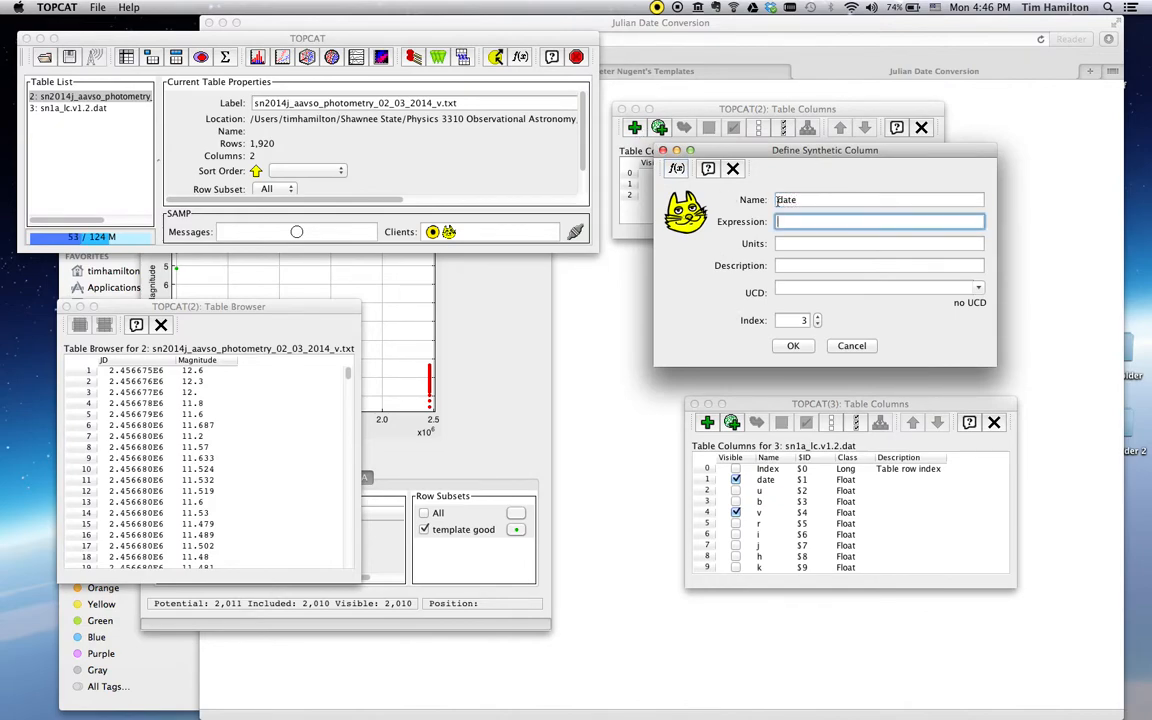
type("JD")
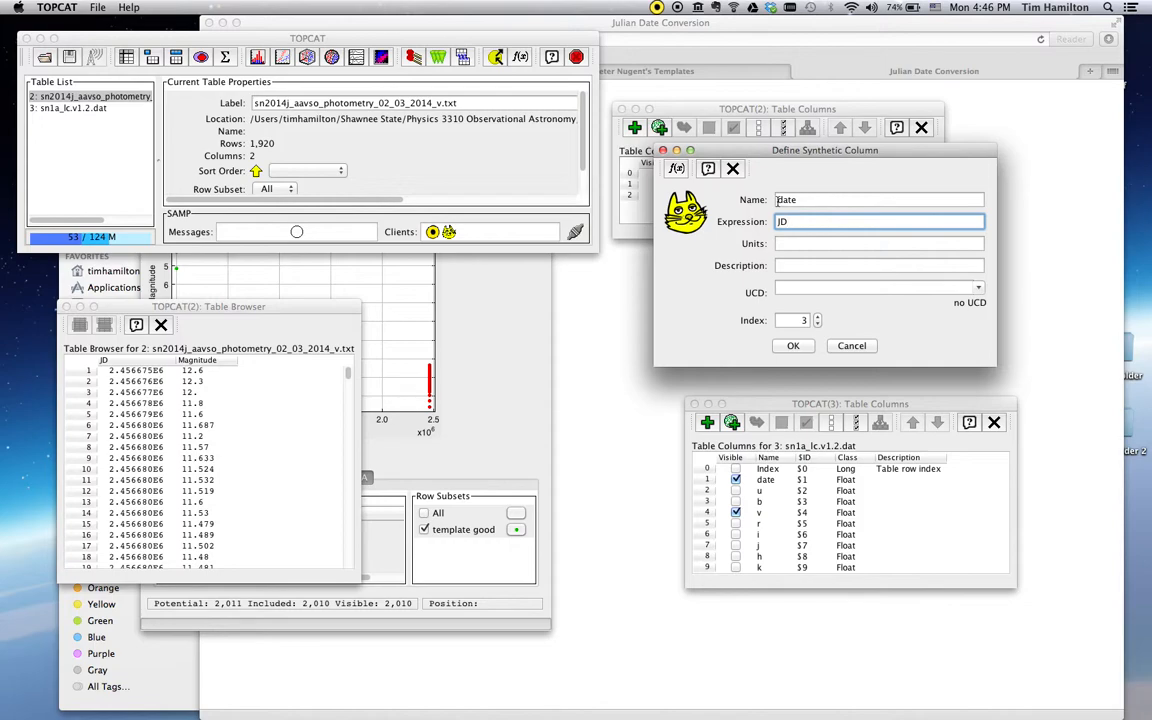
type("-")
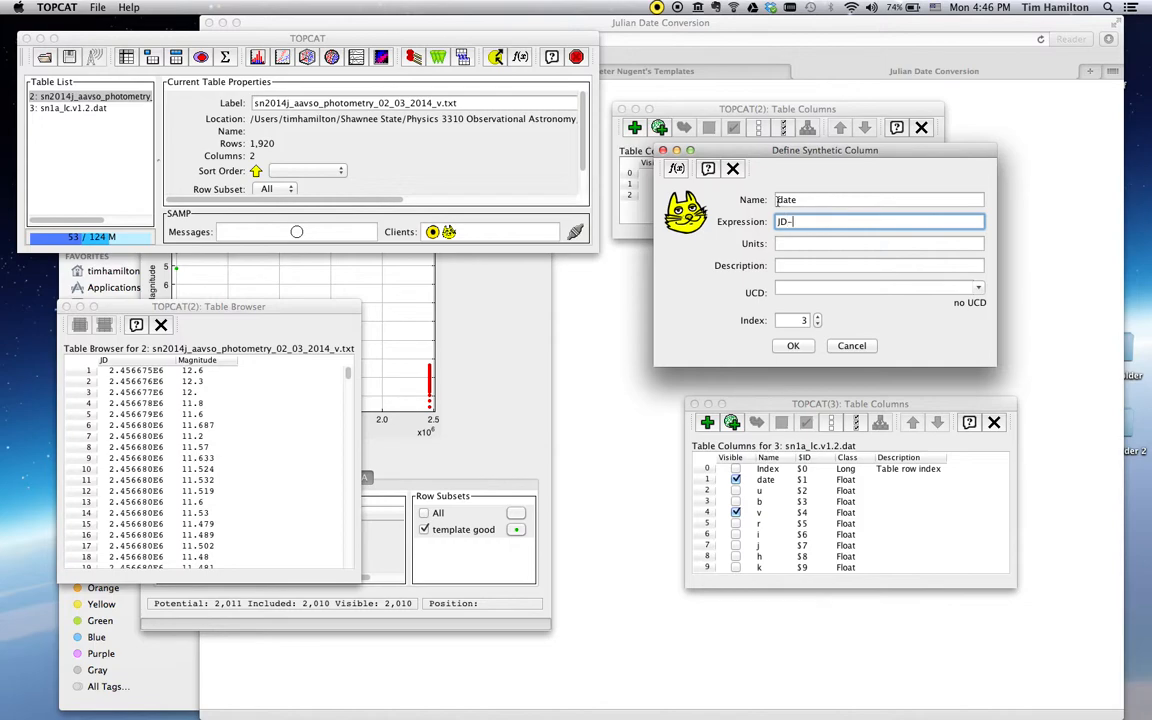
type("2456691.500000")
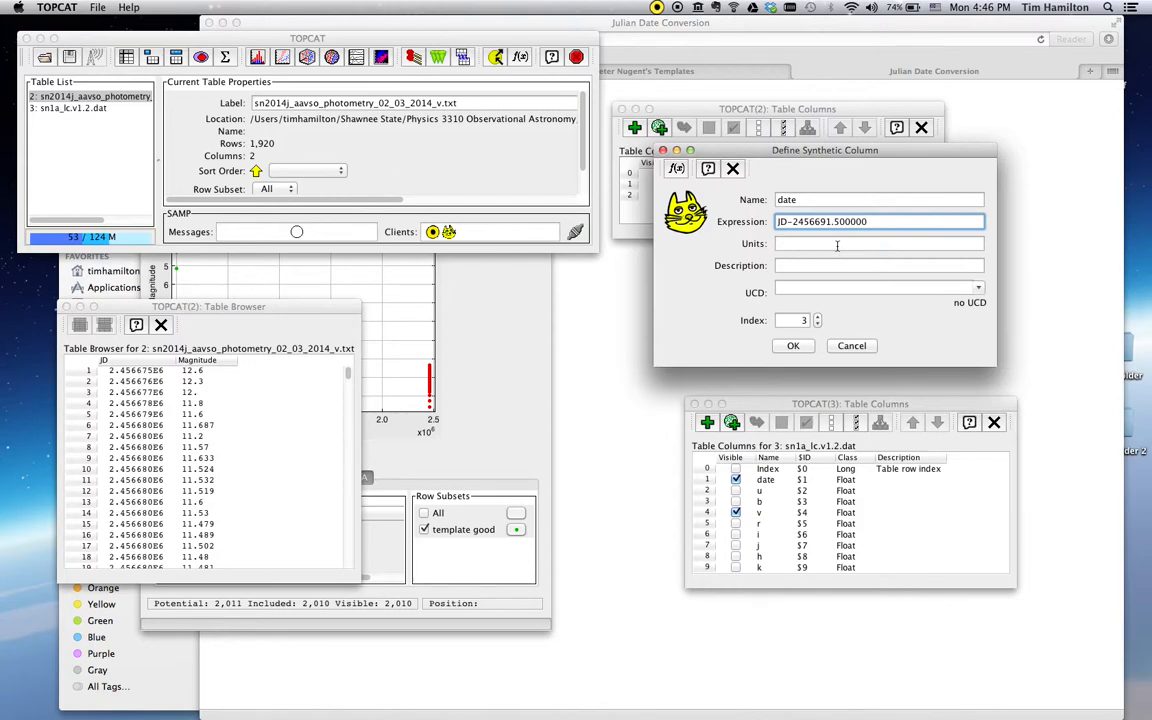
type("day")
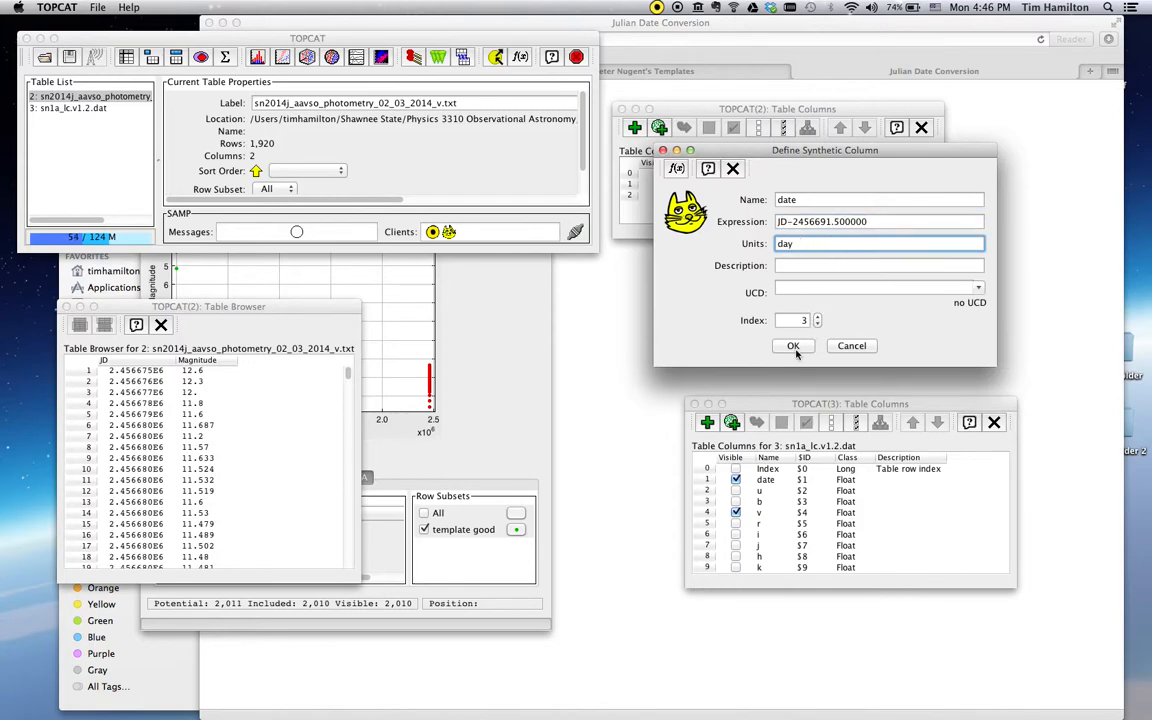
left_click(792, 344)
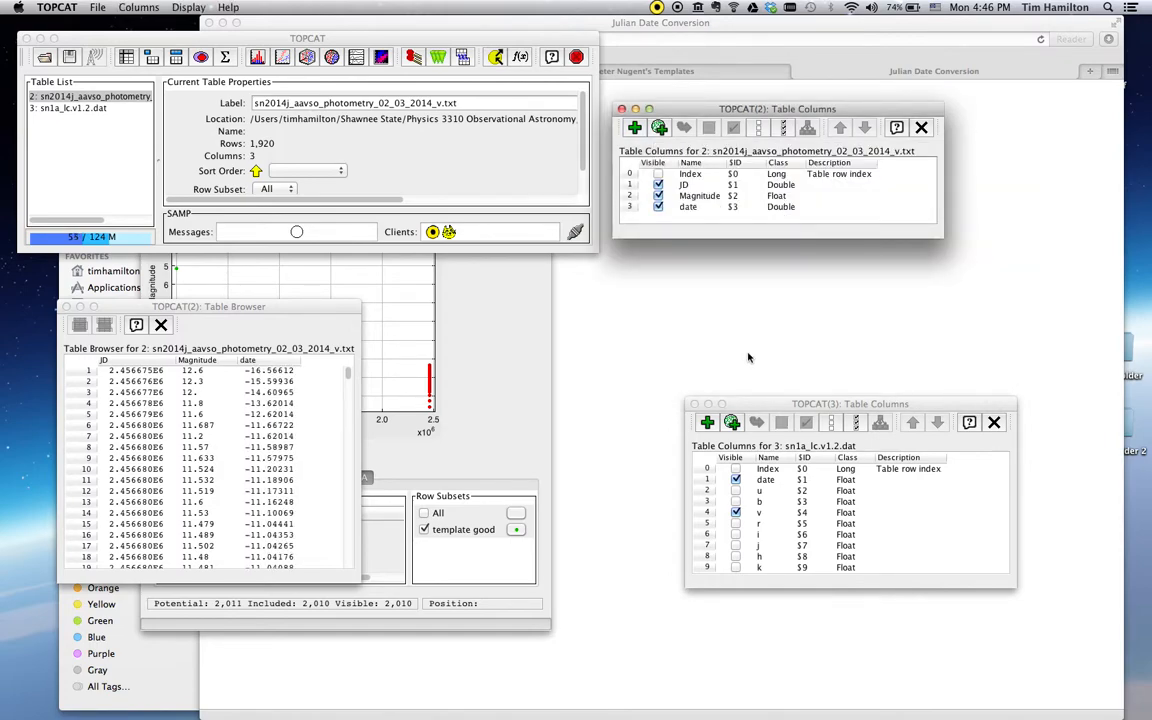
mouse_move(258, 384)
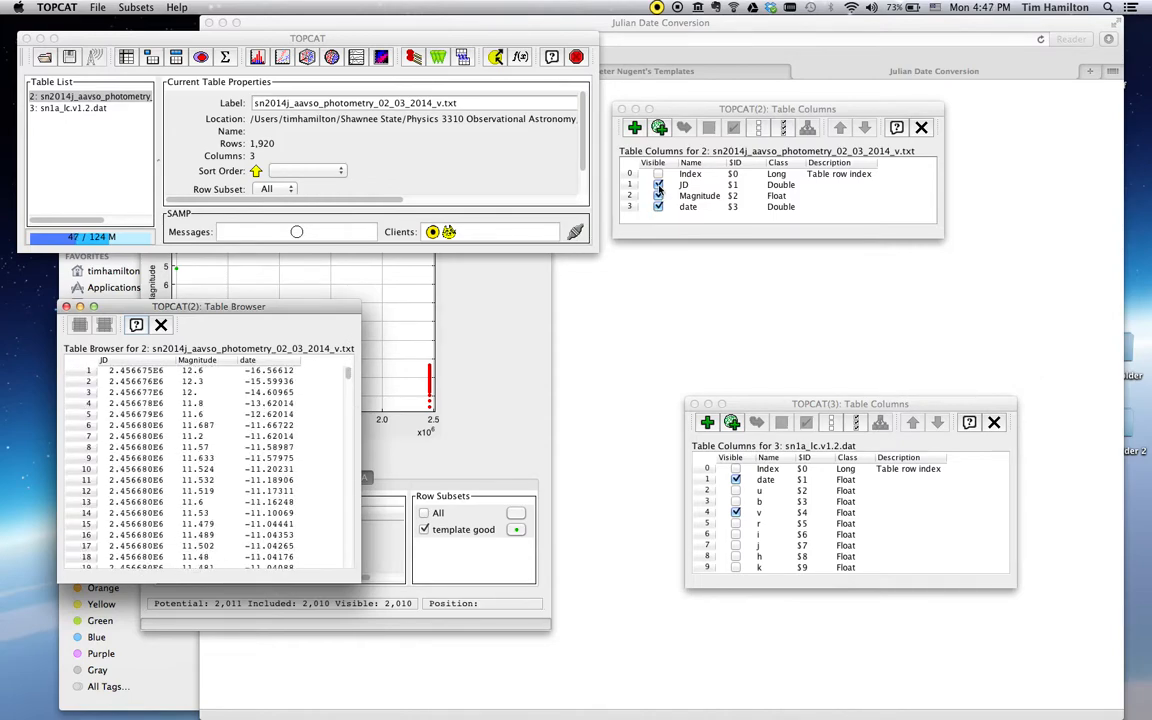
Step: Uncheck JD's Visible box, leaving date beside Magnitude
left_click(658, 184)
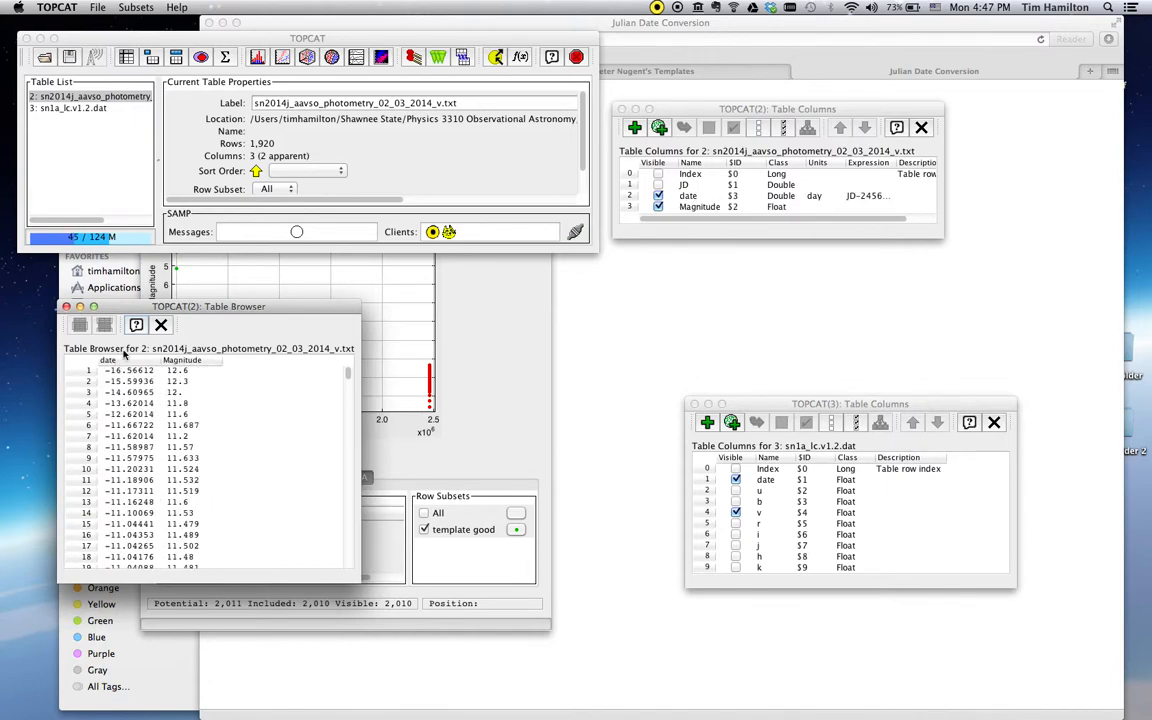
mouse_move(308, 312)
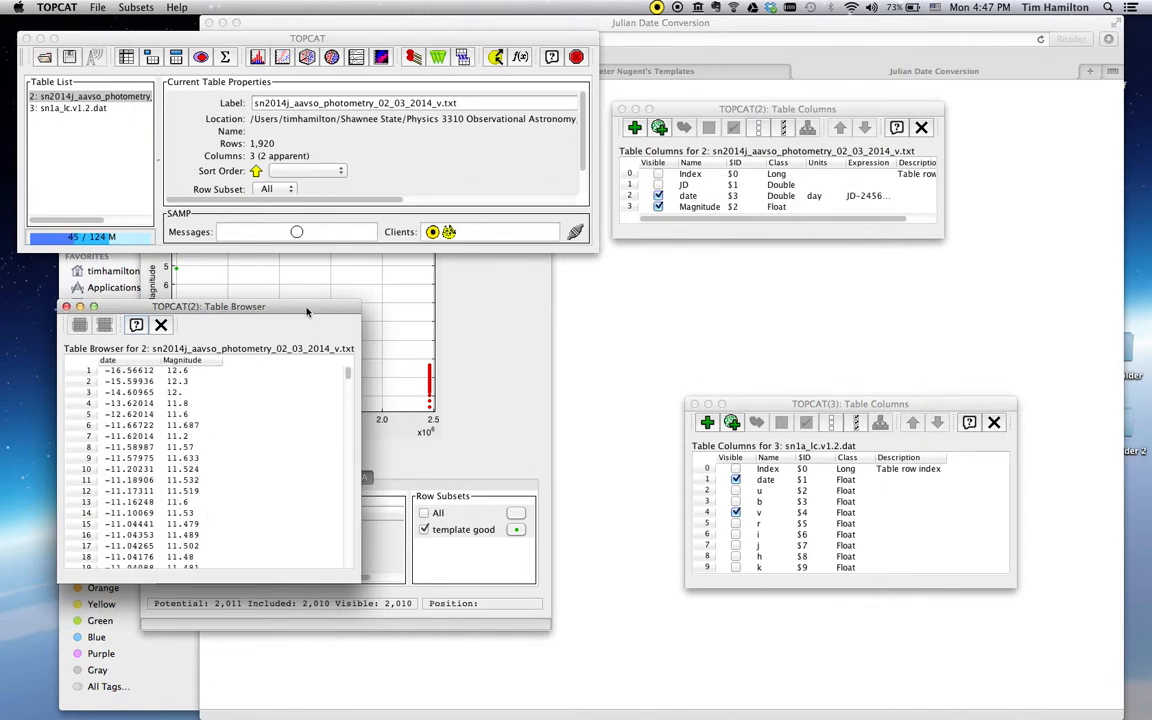
left_click_drag(210, 306, 428, 374)
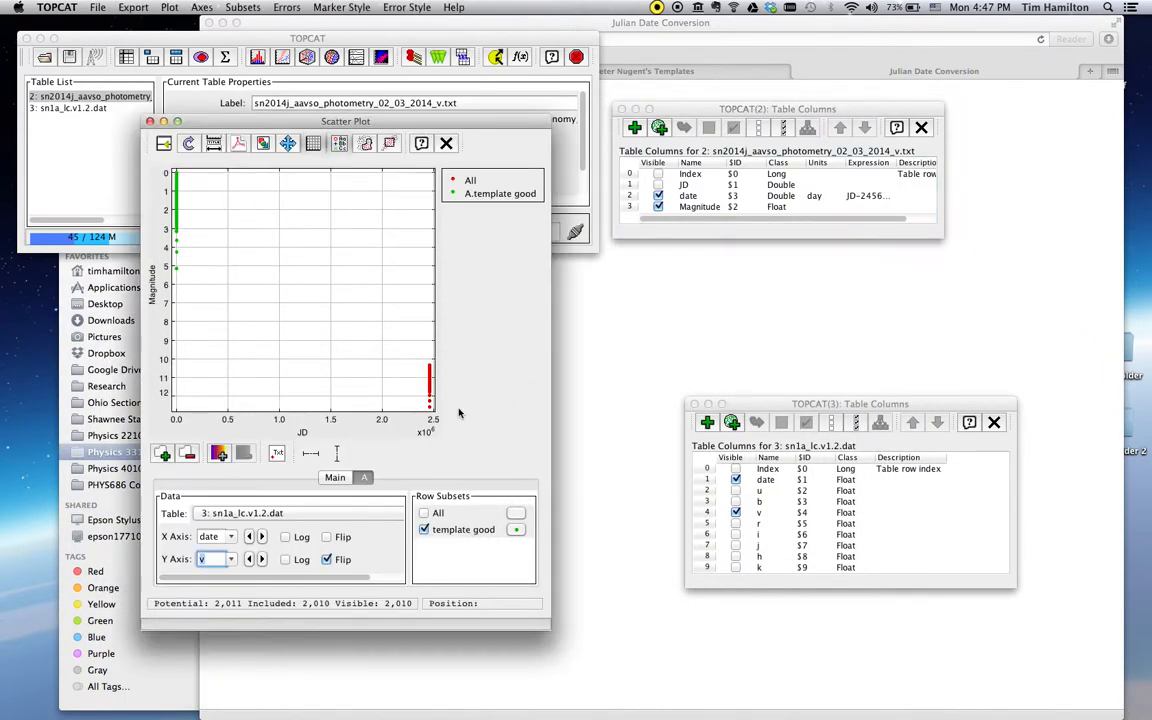
mouse_move(358, 356)
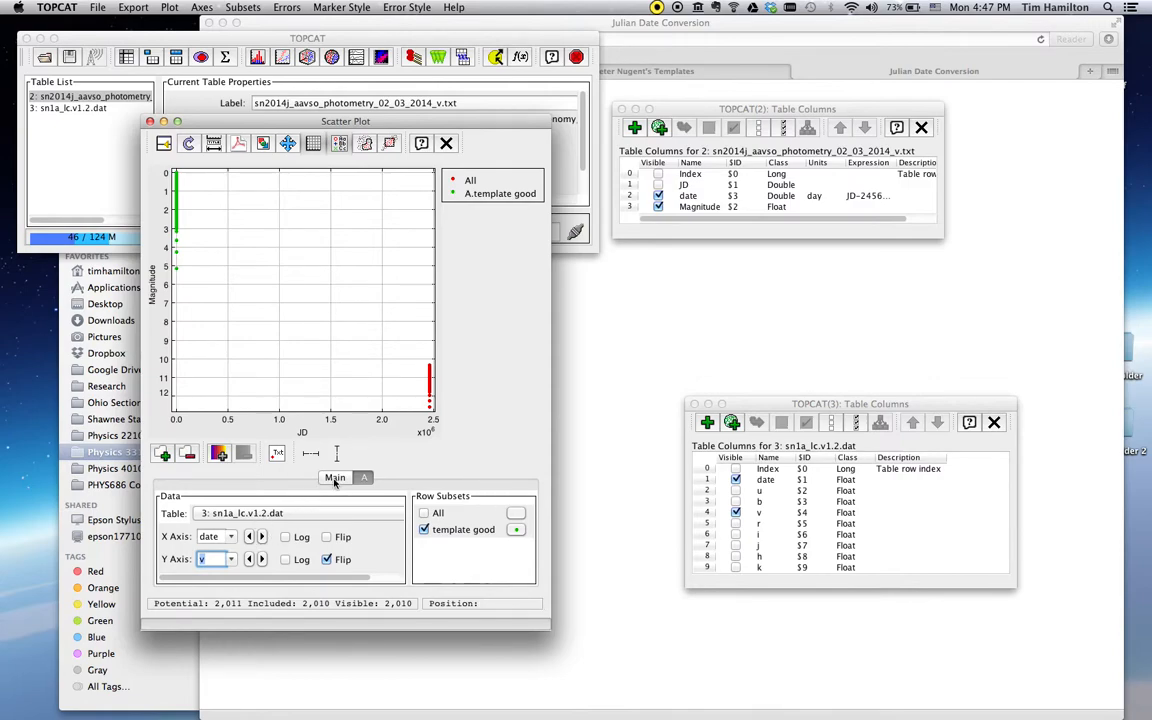
Step: Select the sn1a_lc.v1.2.dat table for plotting date against magnitude
left_click(310, 512)
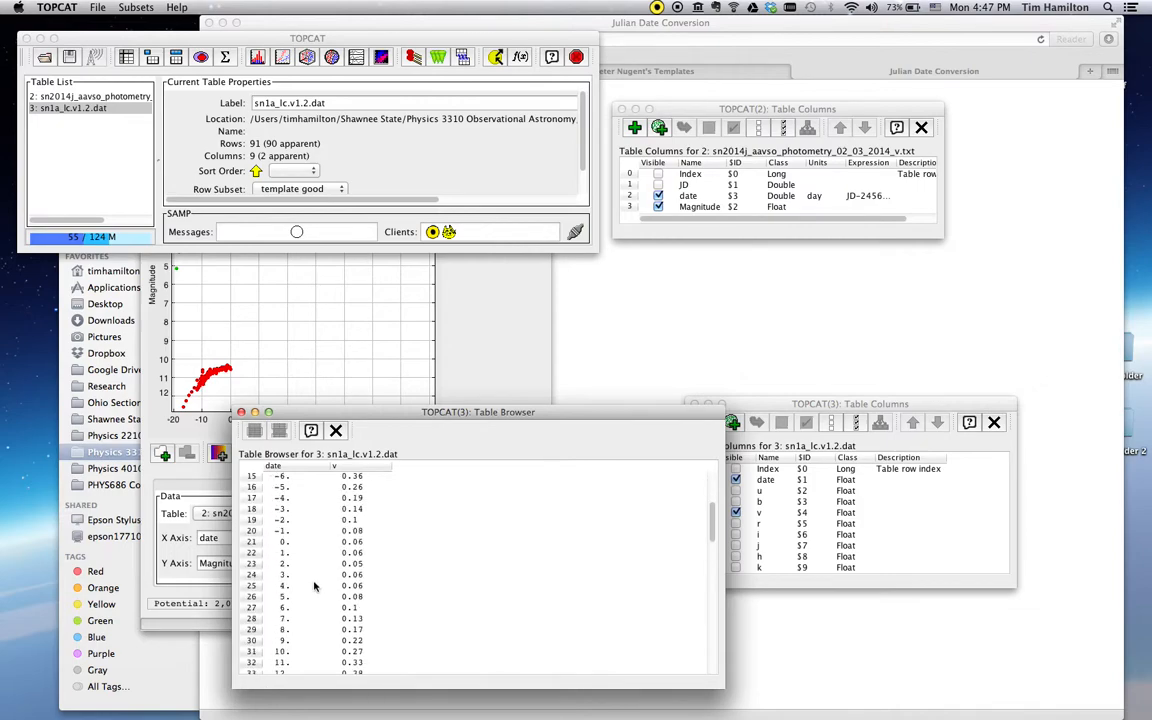
Step: Select the template row at date 0 in the sn1a_lc.v1.2.dat browser
left_click(352, 540)
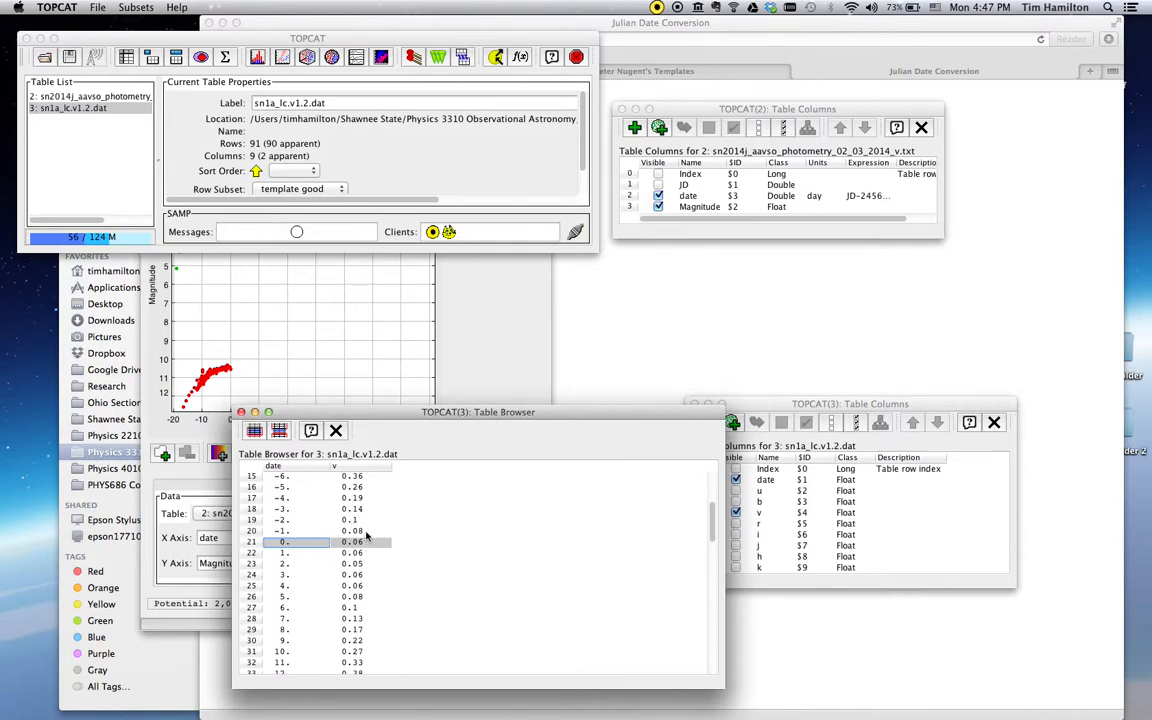
mouse_move(368, 540)
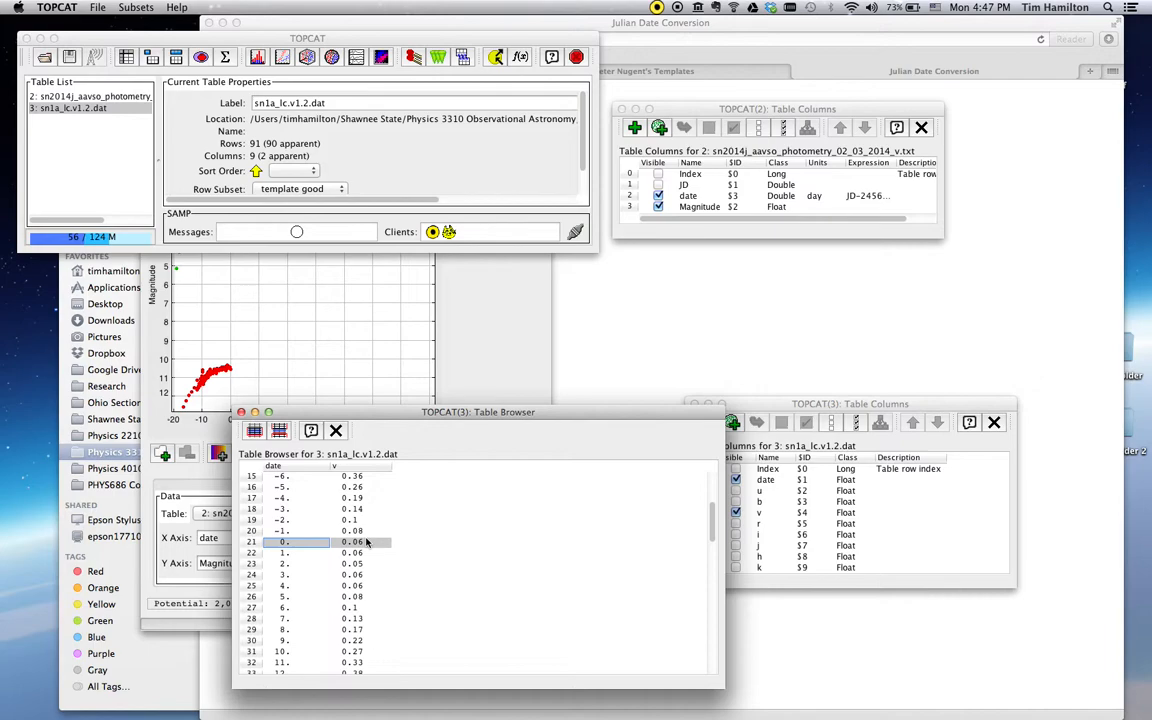
mouse_move(408, 538)
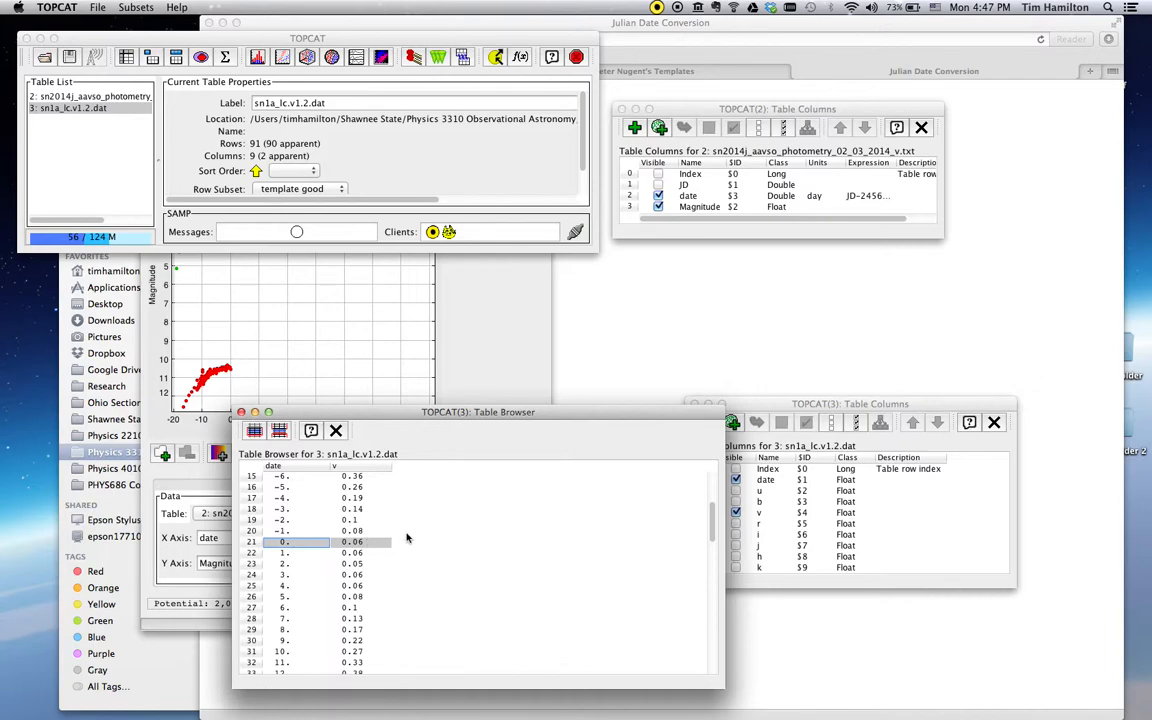
mouse_move(336, 448)
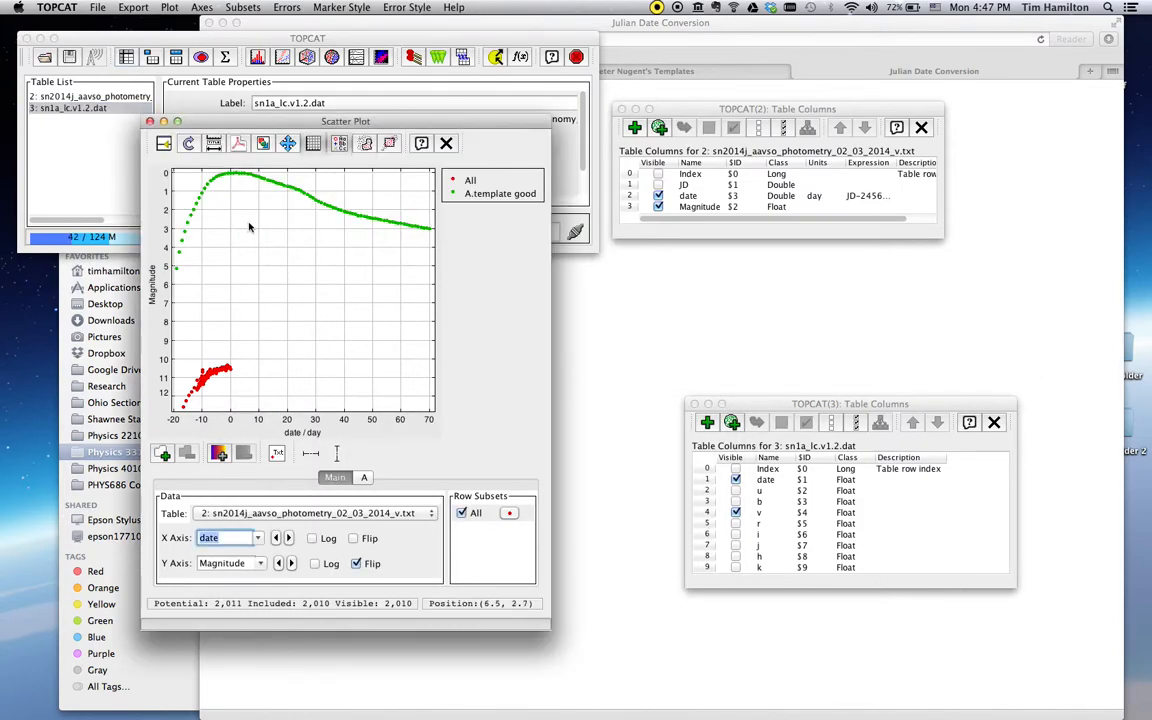
mouse_move(236, 368)
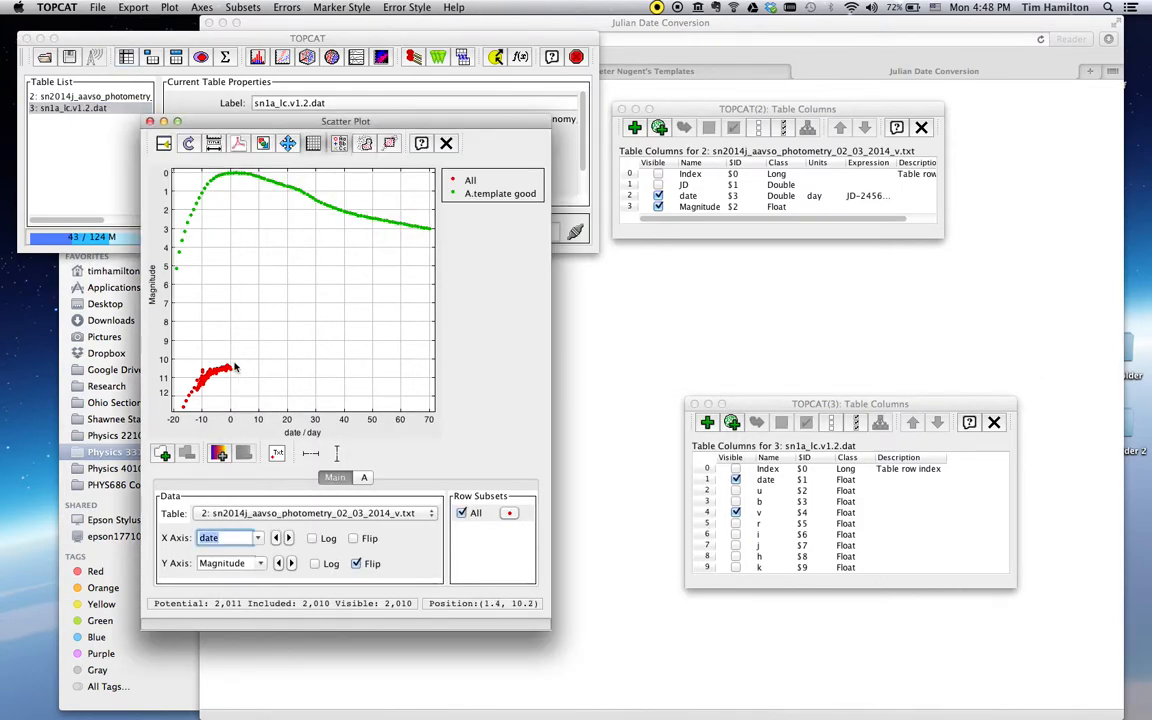
mouse_move(224, 178)
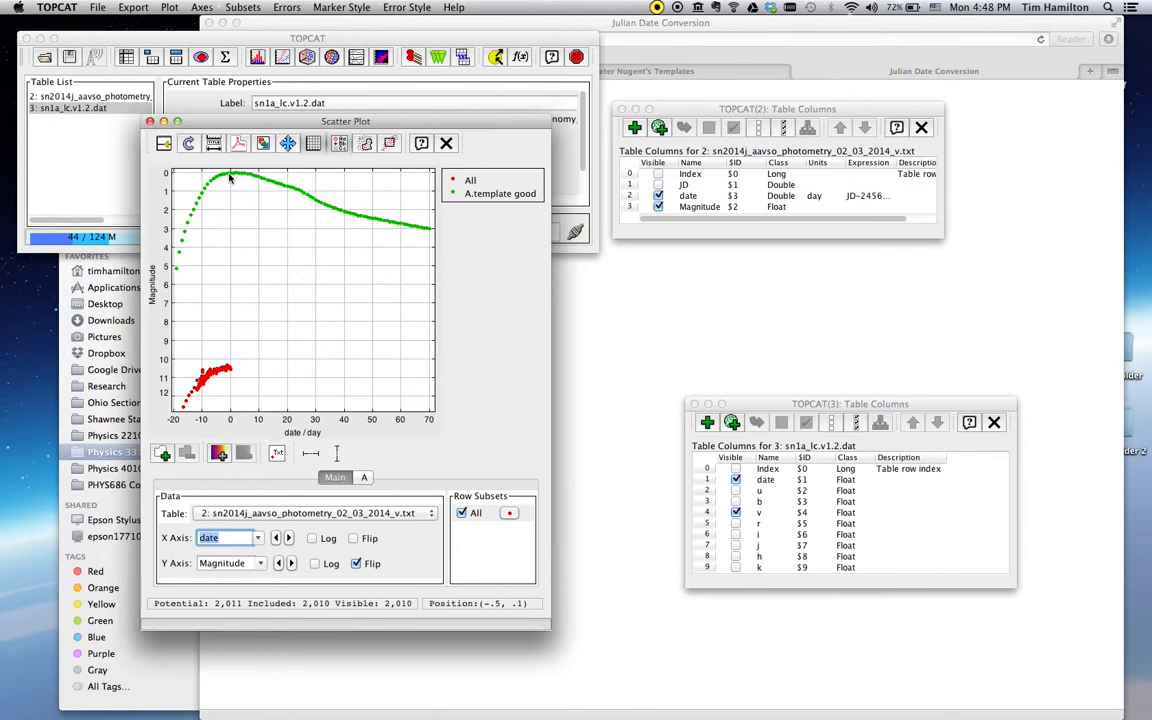
mouse_move(232, 374)
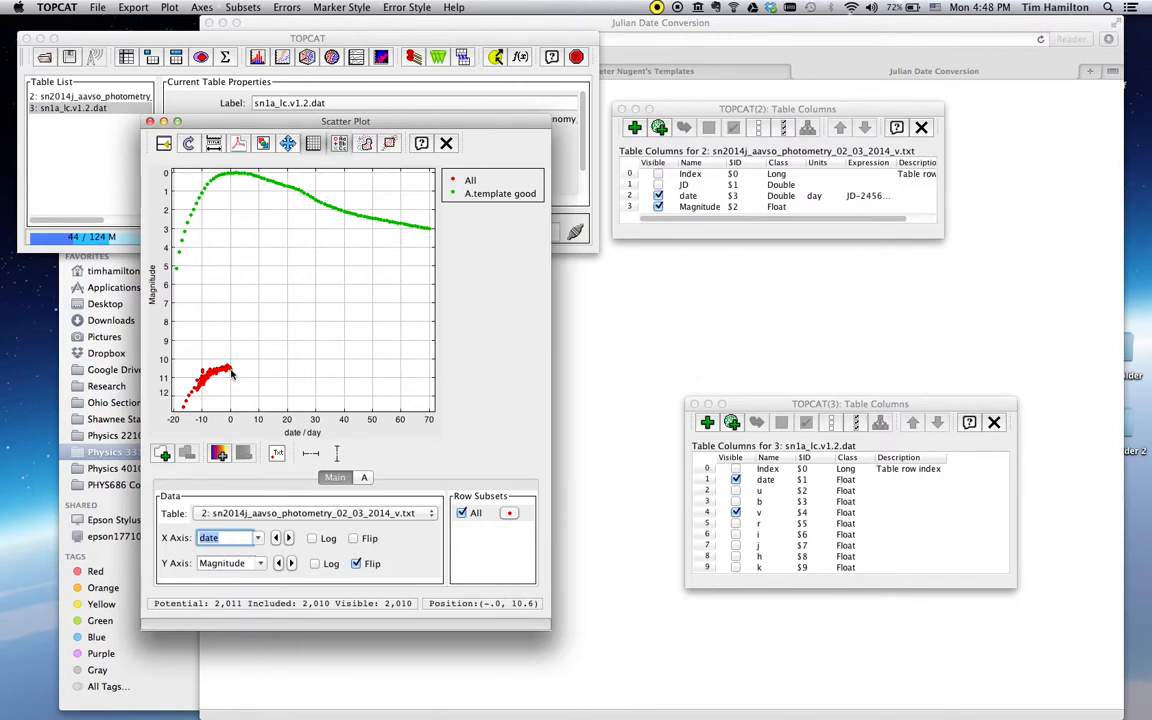
mouse_move(228, 368)
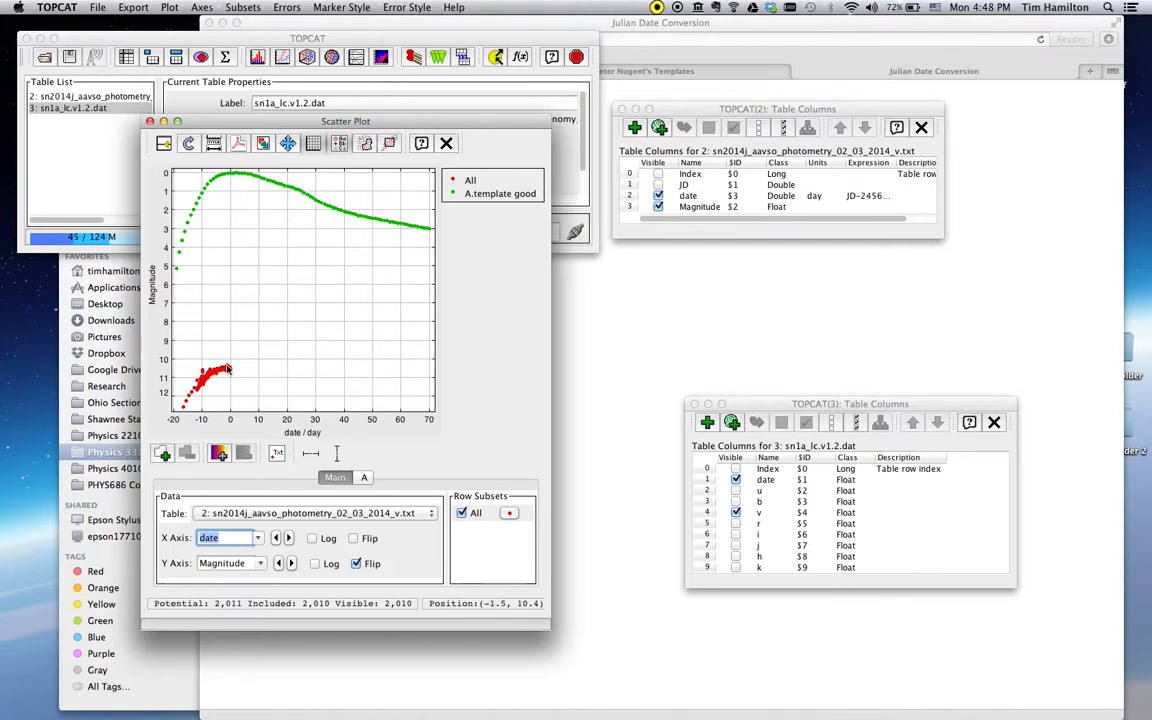
mouse_move(436, 296)
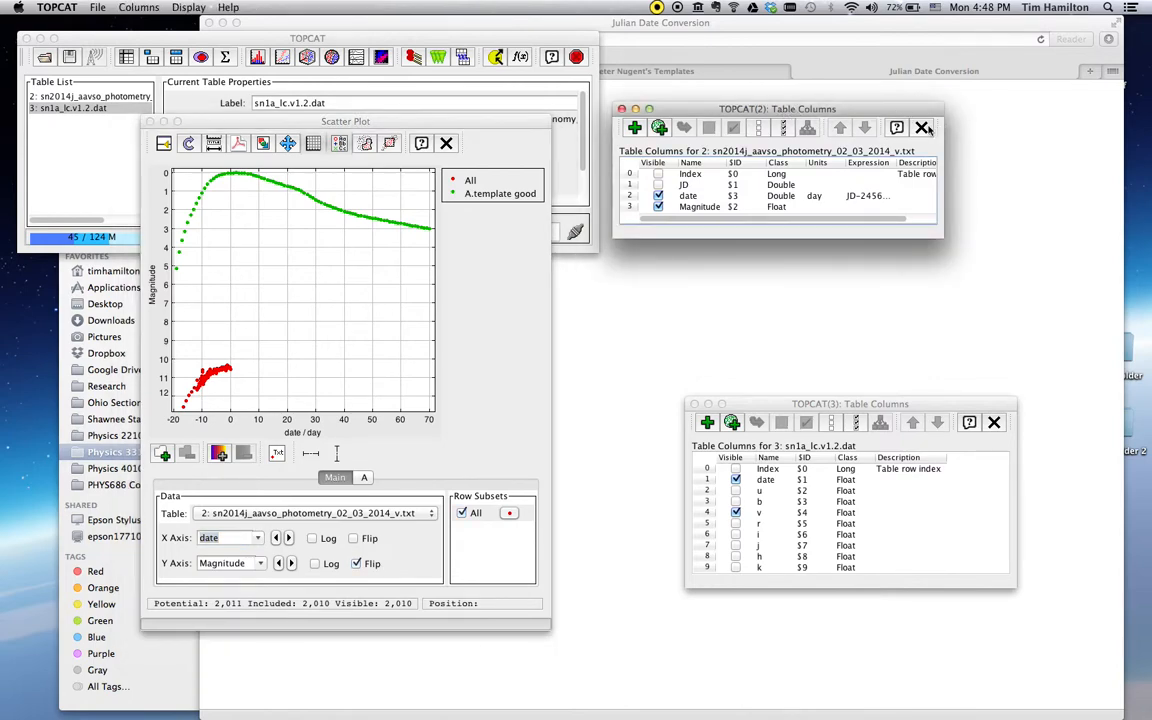
mouse_move(920, 128)
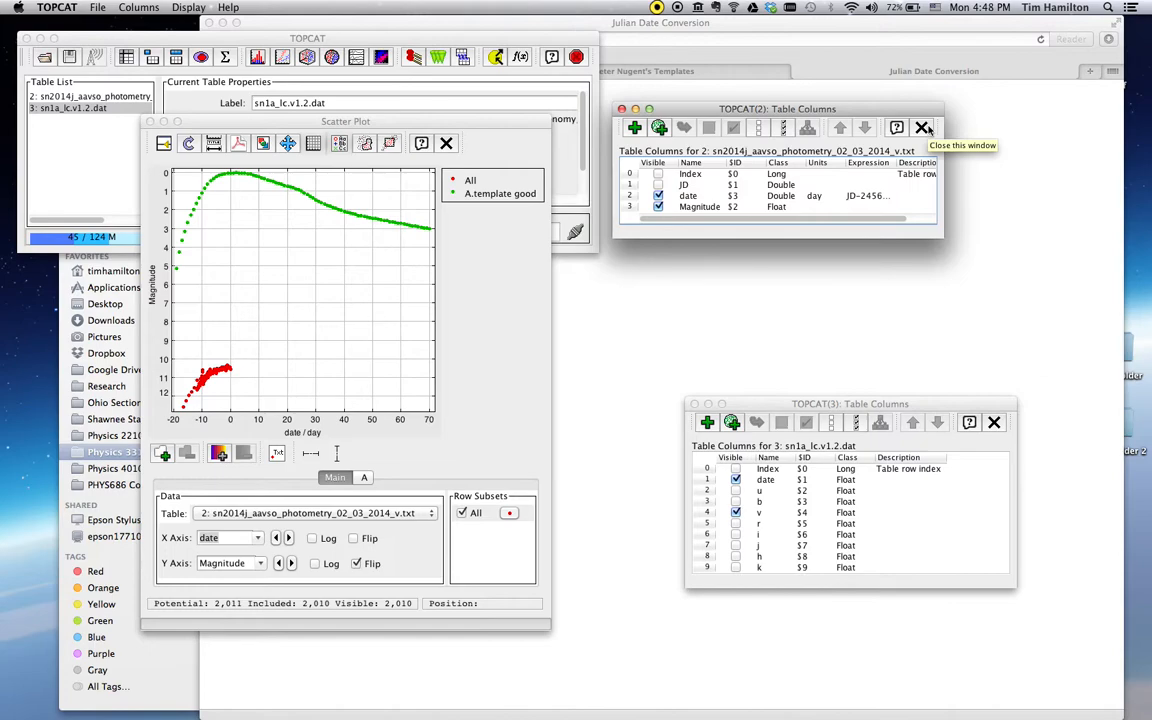
Step: Close the photometry table's Table Columns window
left_click(920, 128)
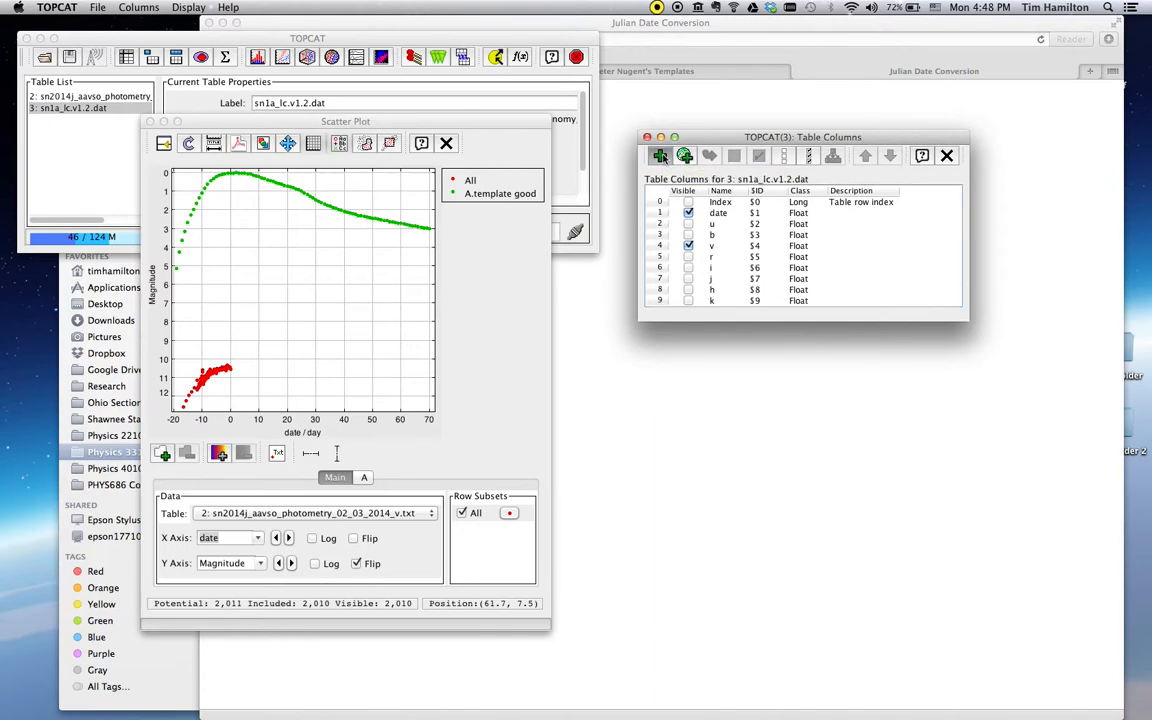
Step: Add synthetic column v_shift = v+10.5 with units mag to the template table
left_click(660, 156)
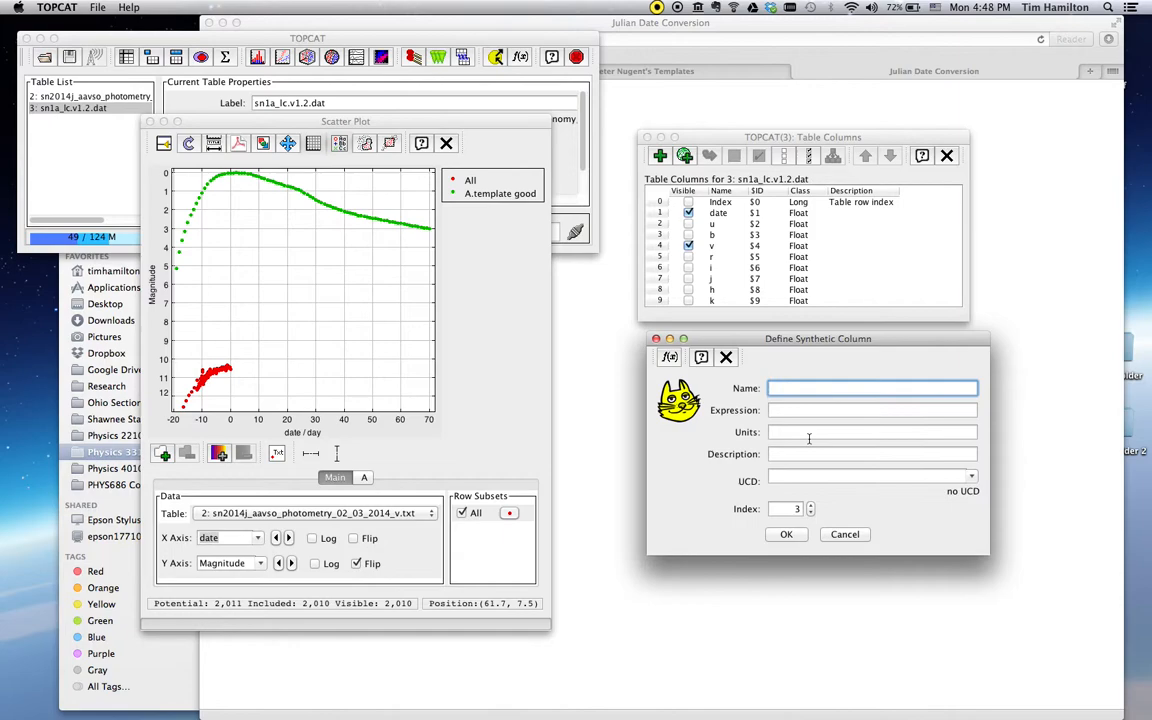
type("v_shift")
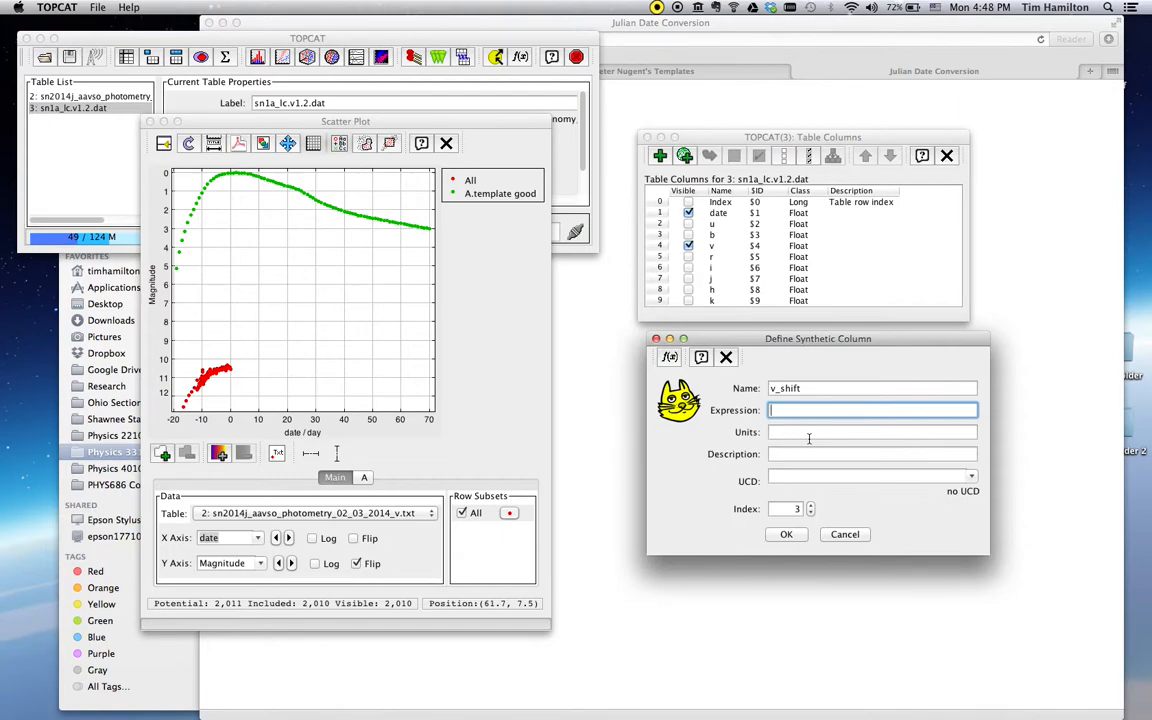
type("v+10.5")
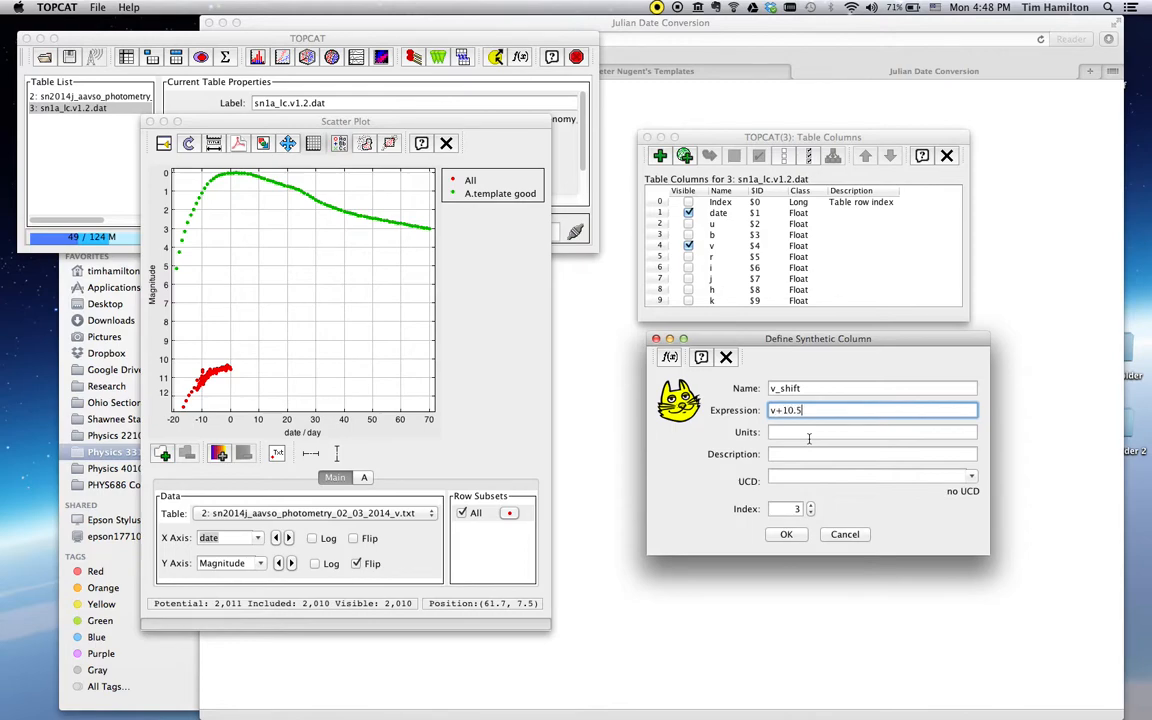
type("mag")
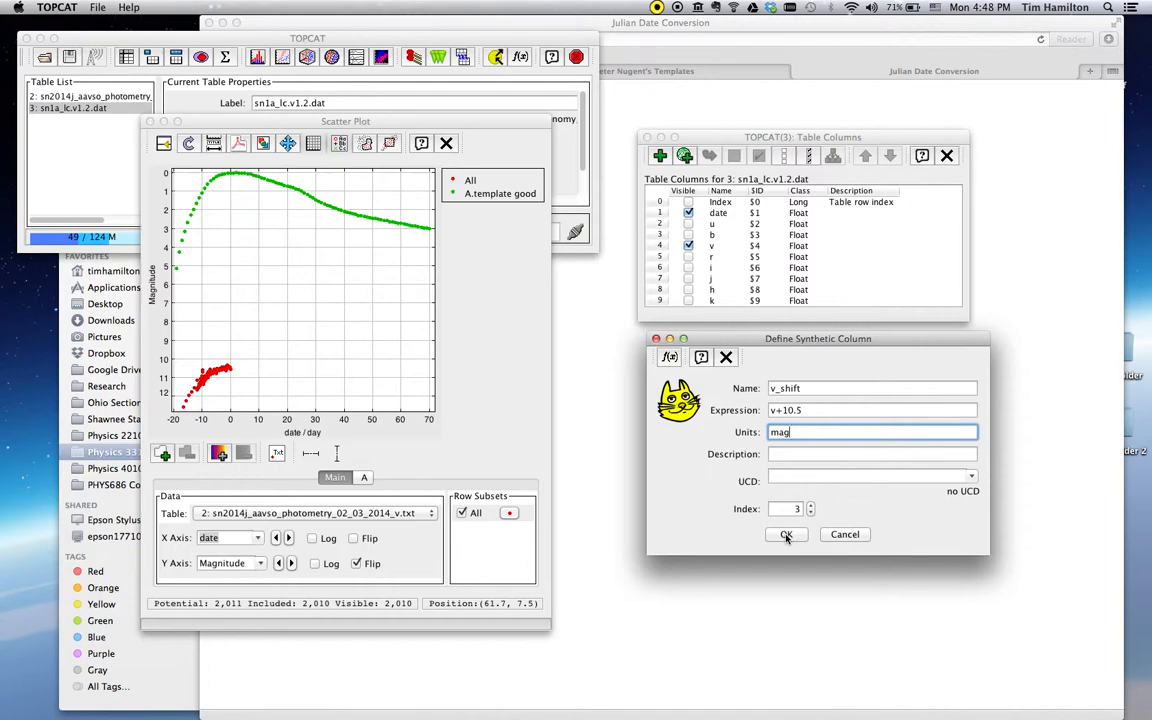
left_click(786, 534)
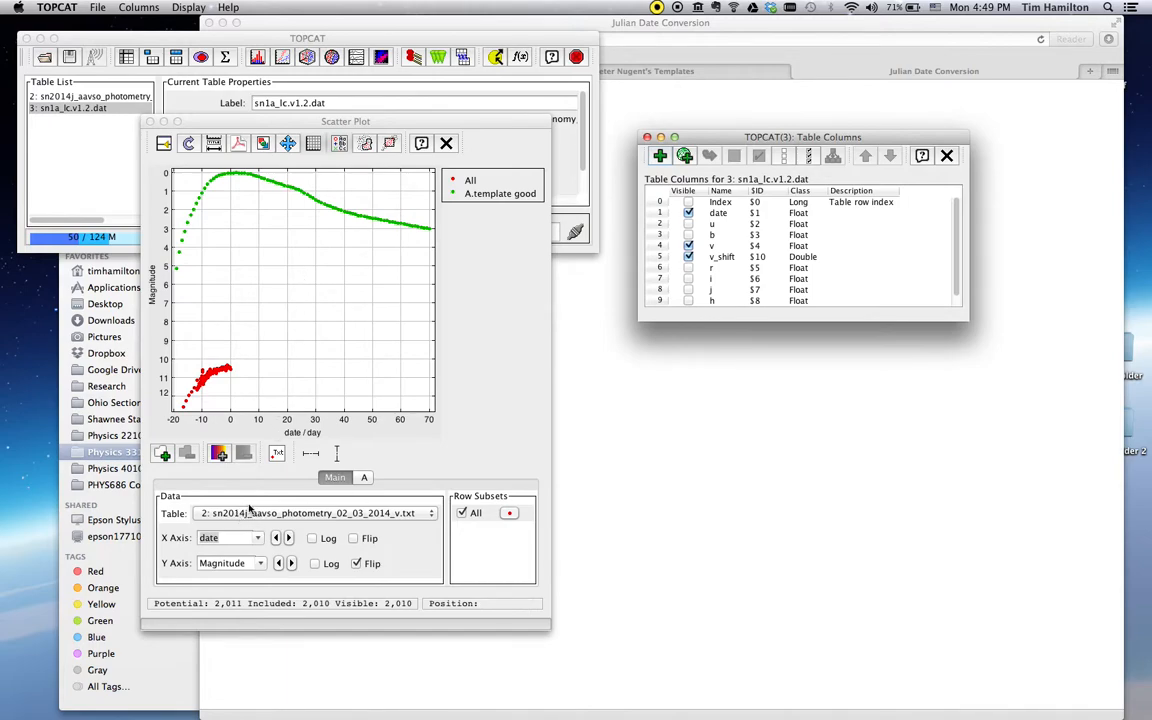
mouse_move(280, 206)
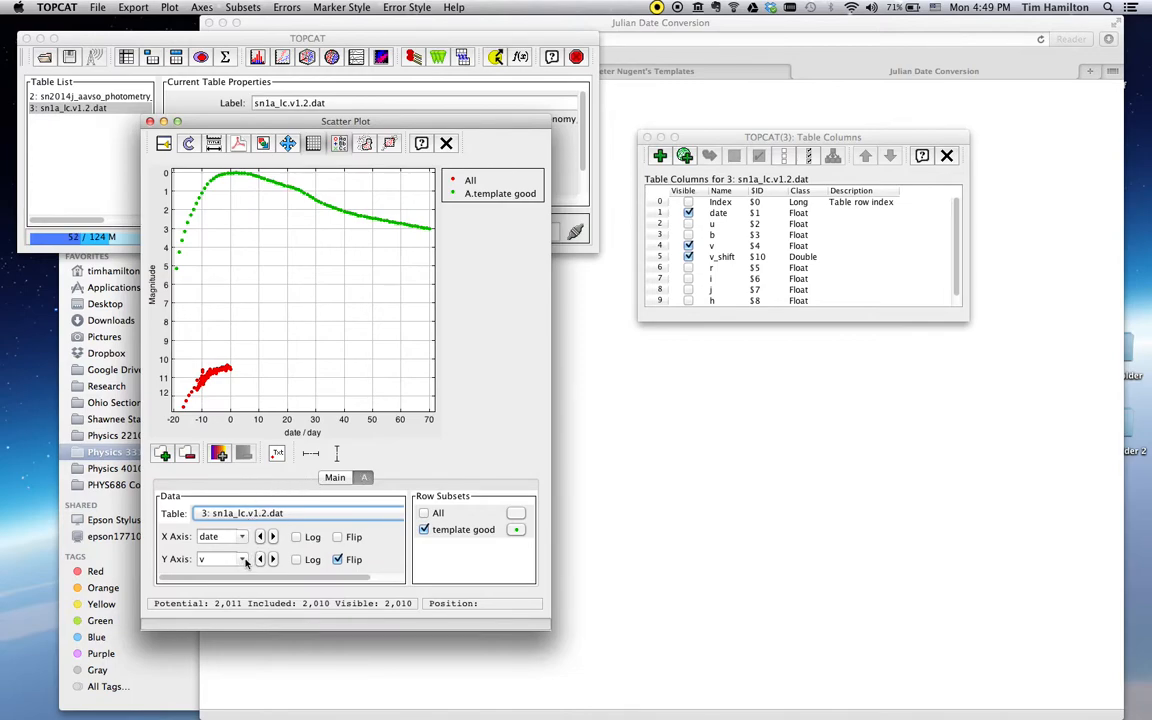
Step: Choose v_shift as the Y axis column for the sn1a_lc.v1.2.dat template layer
left_click(242, 560)
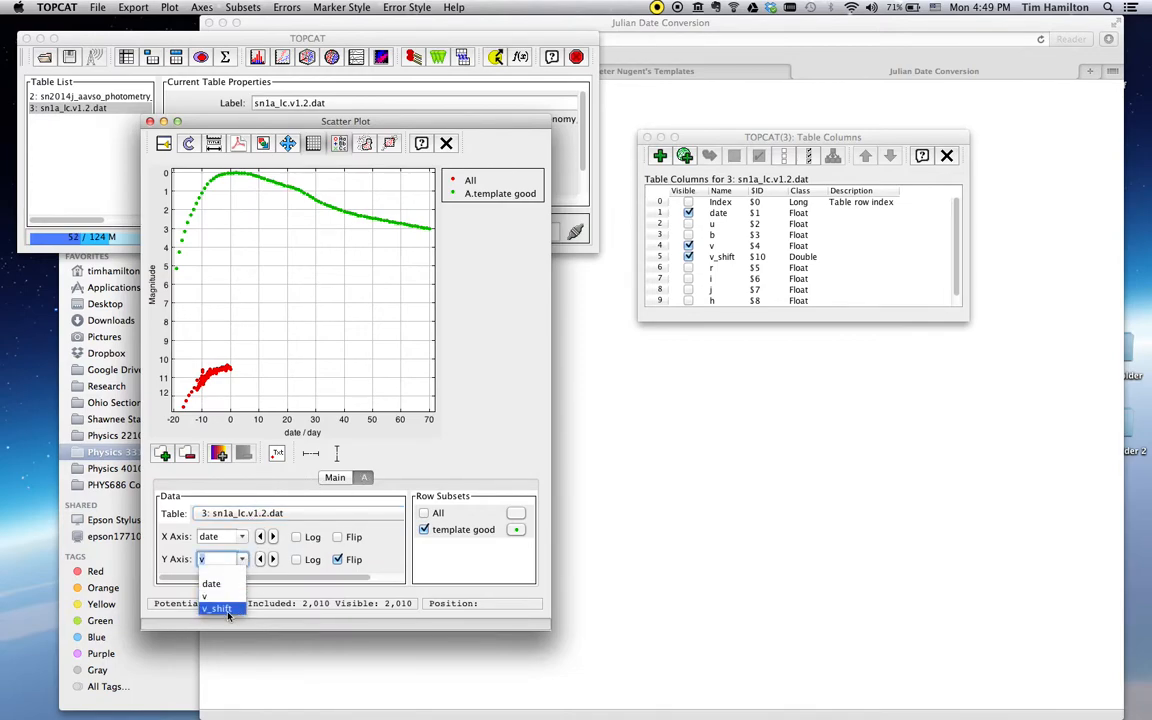